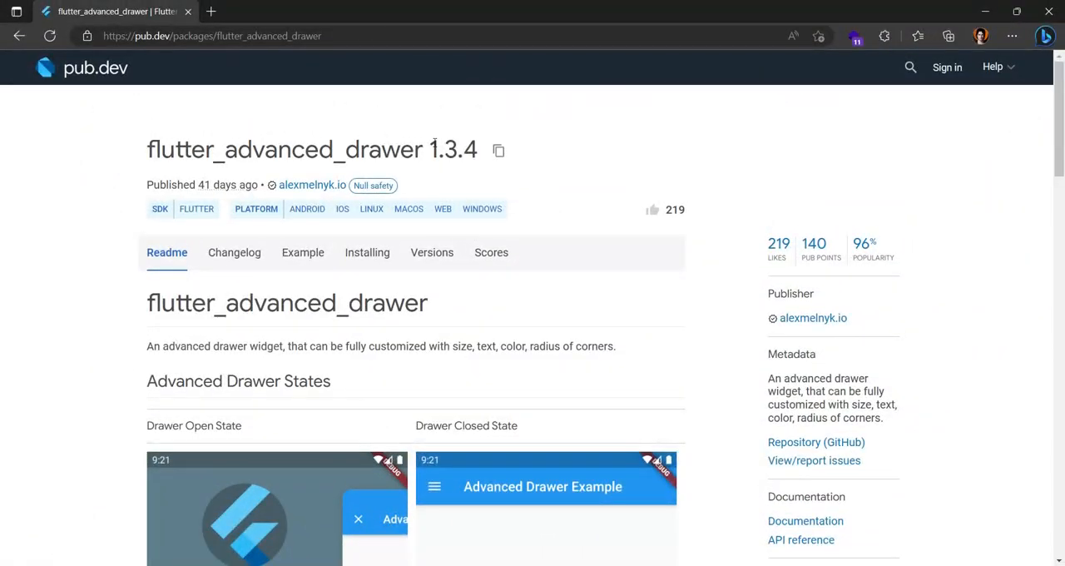
pyautogui.moveTo(146, 229)
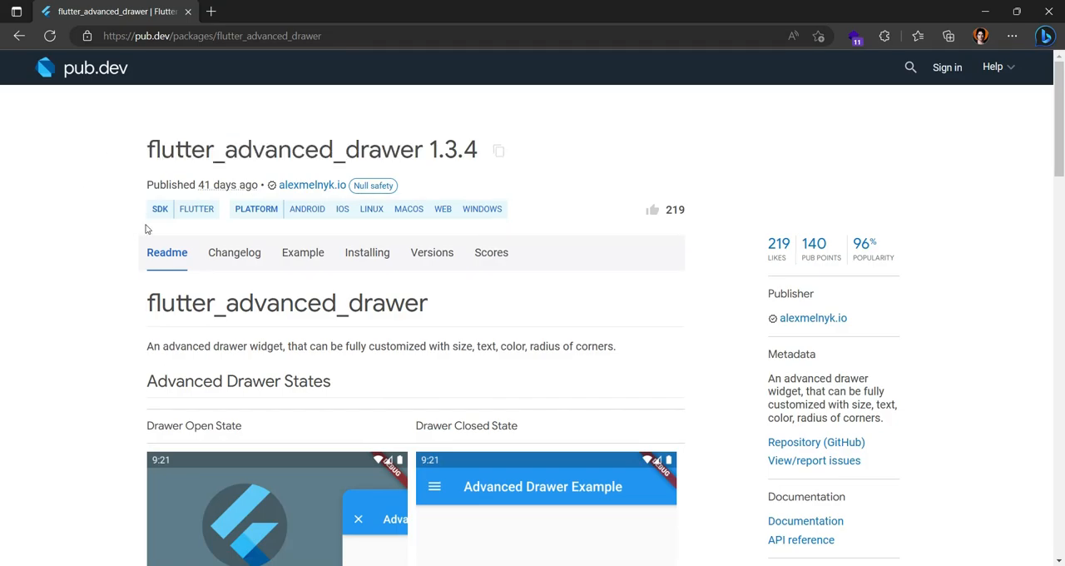
# Step: Browse the flutter_advanced_drawer Readme and parameters table, then view its Installing instructions
pyautogui.scroll(-3)
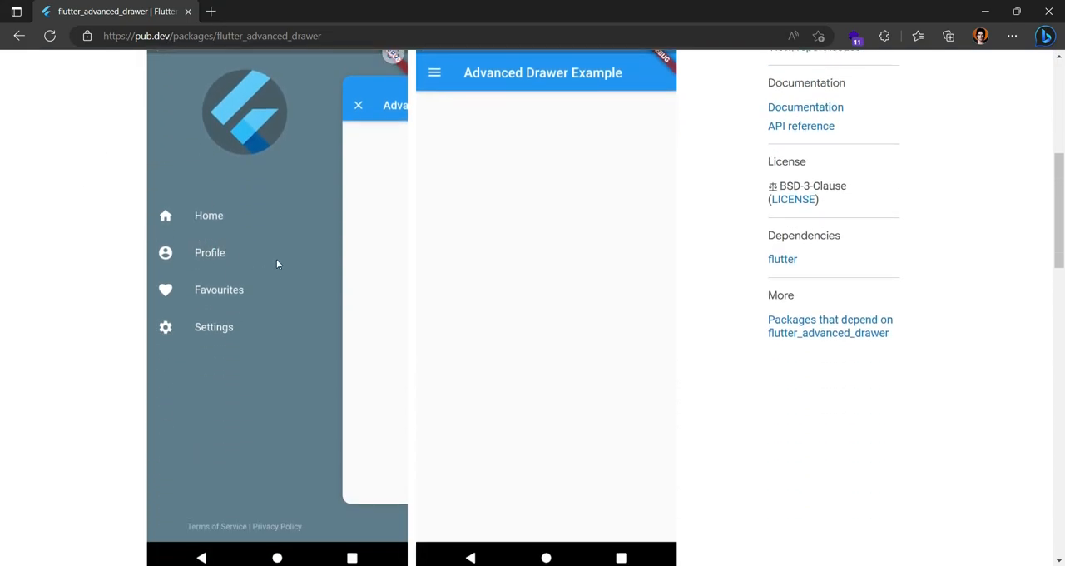
pyautogui.scroll(-3)
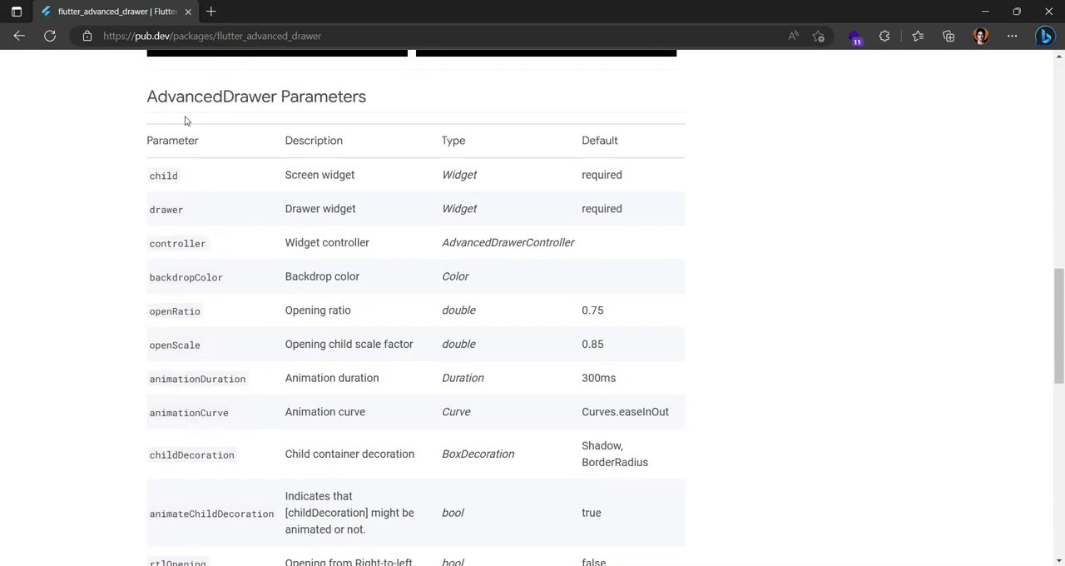
pyautogui.moveTo(165, 235)
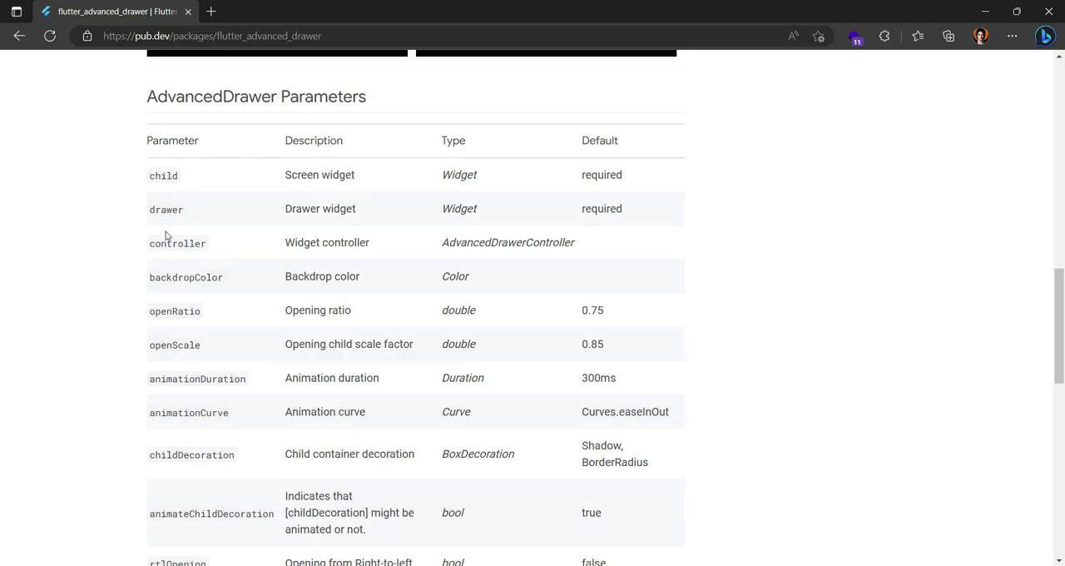
pyautogui.scroll(-3)
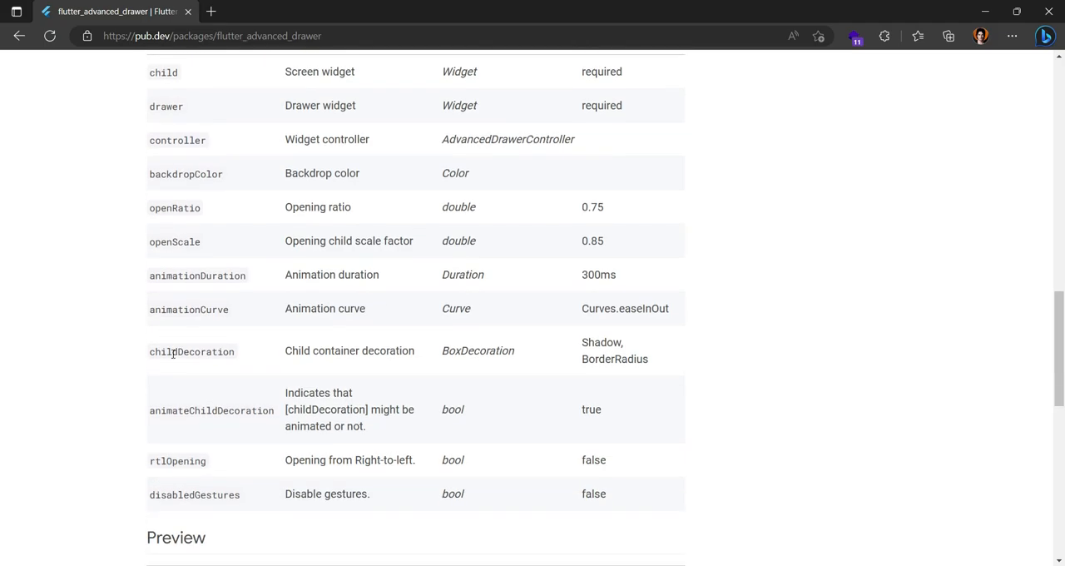
pyautogui.scroll(-3)
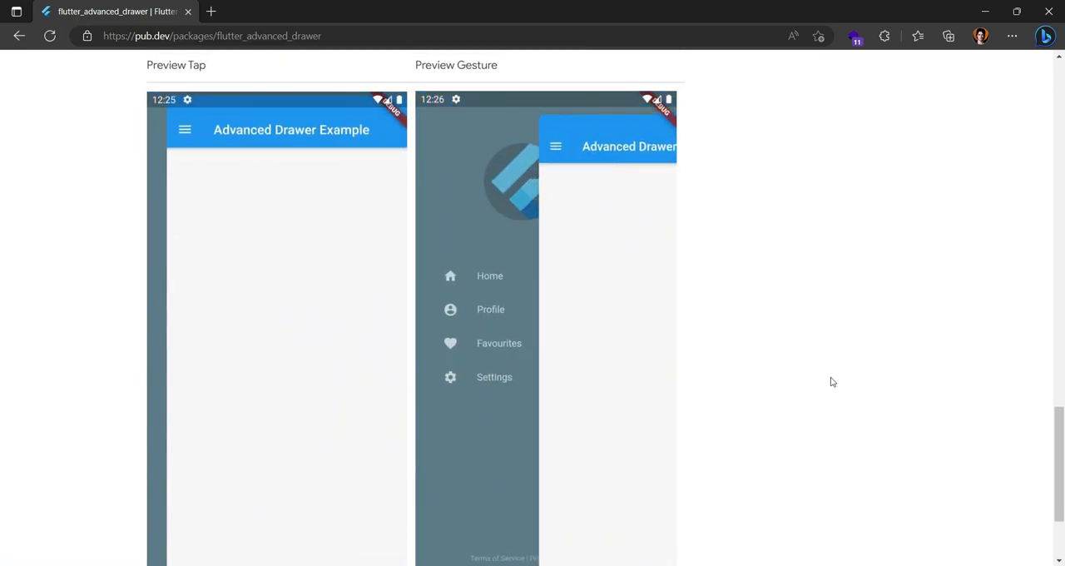
pyautogui.scroll(3)
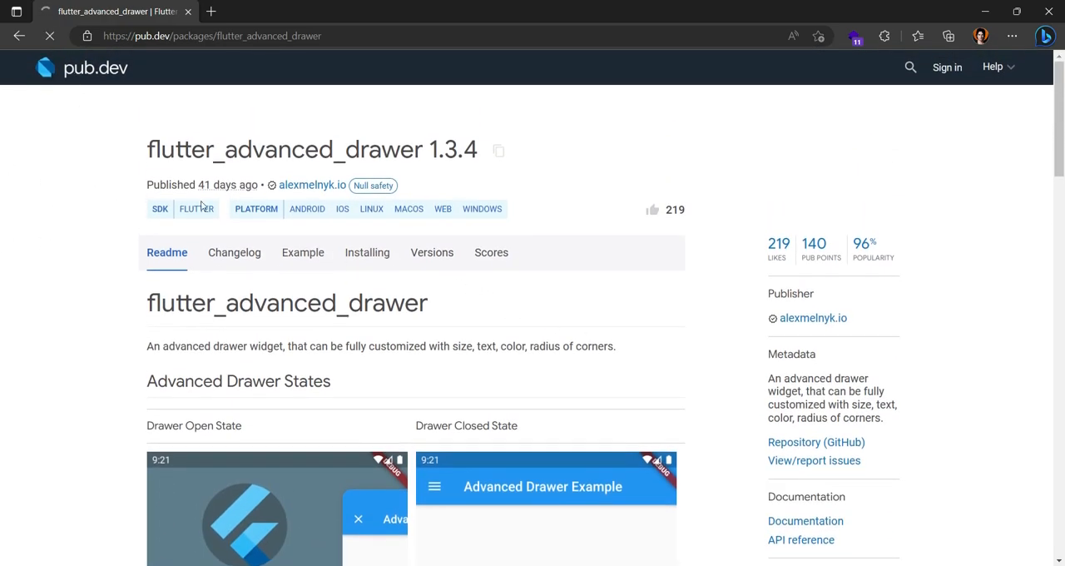
pyautogui.click(367, 252)
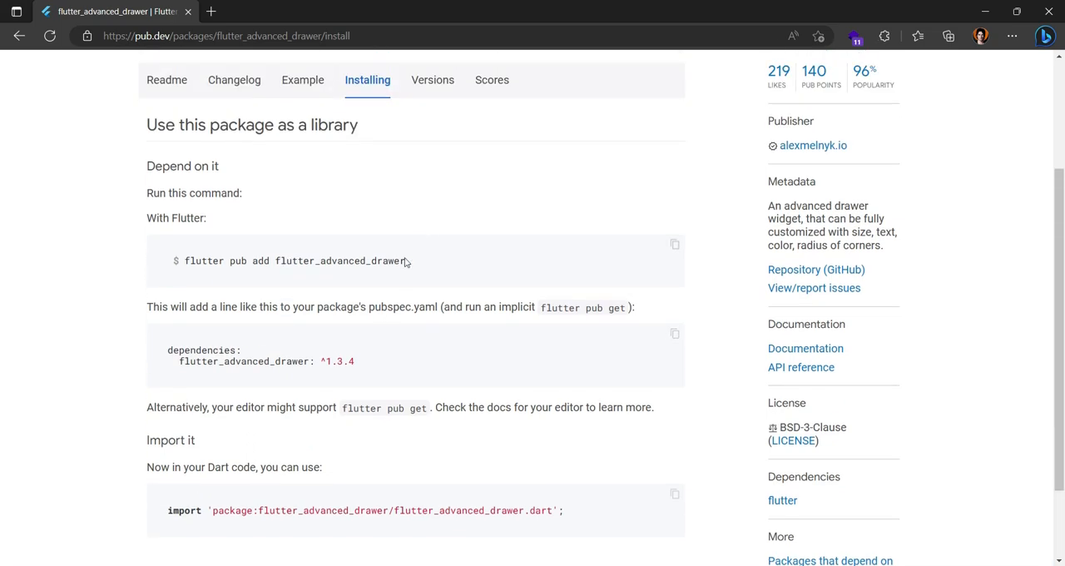
pyautogui.moveTo(279, 361)
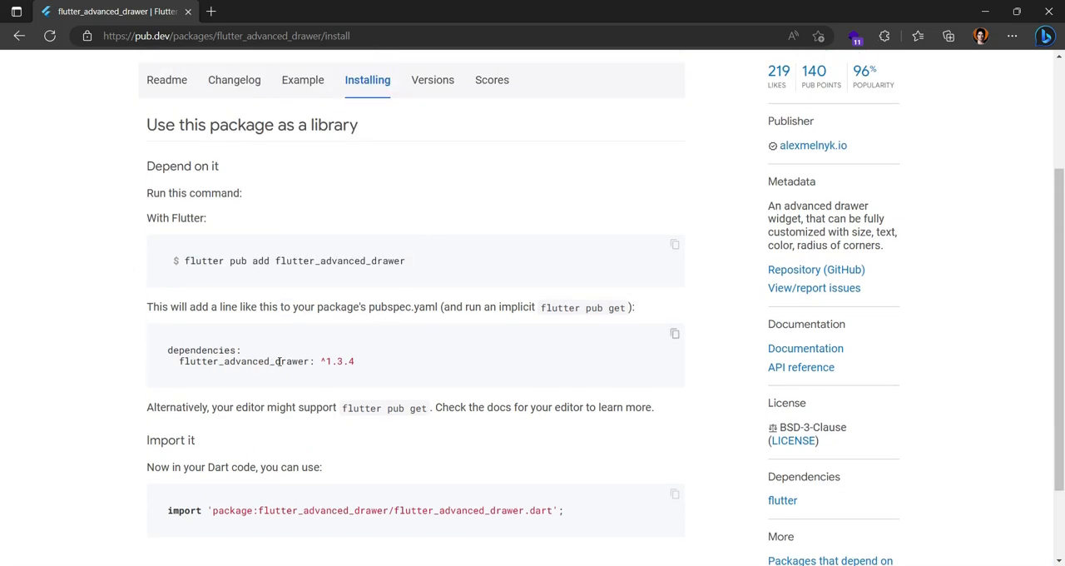
pyautogui.scroll(-3)
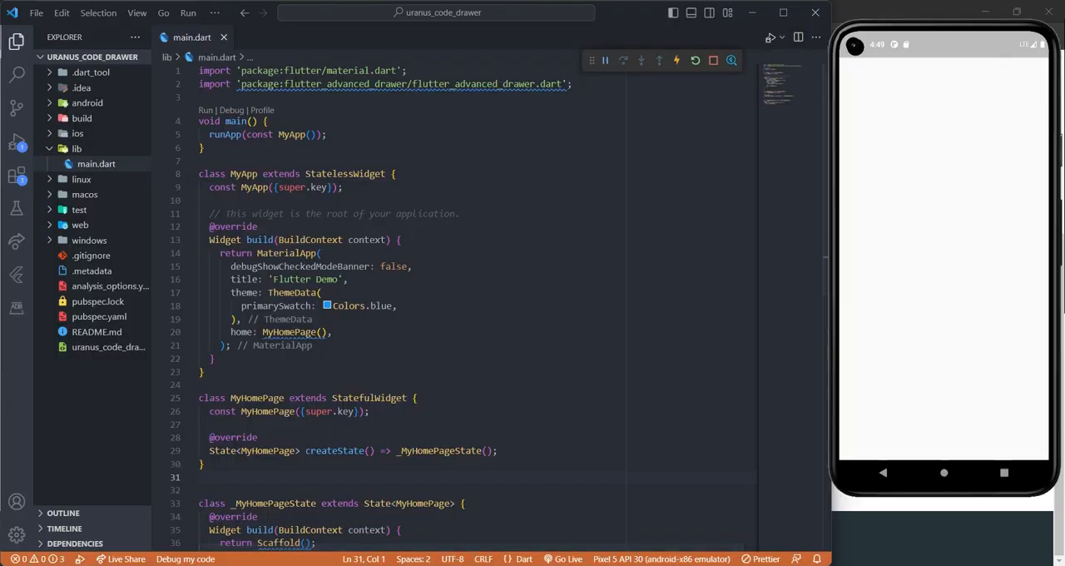
# Step: Confirm the flutter_advanced_drawer dependency in pubspec.yaml and return to main.dart
pyautogui.click(205, 200)
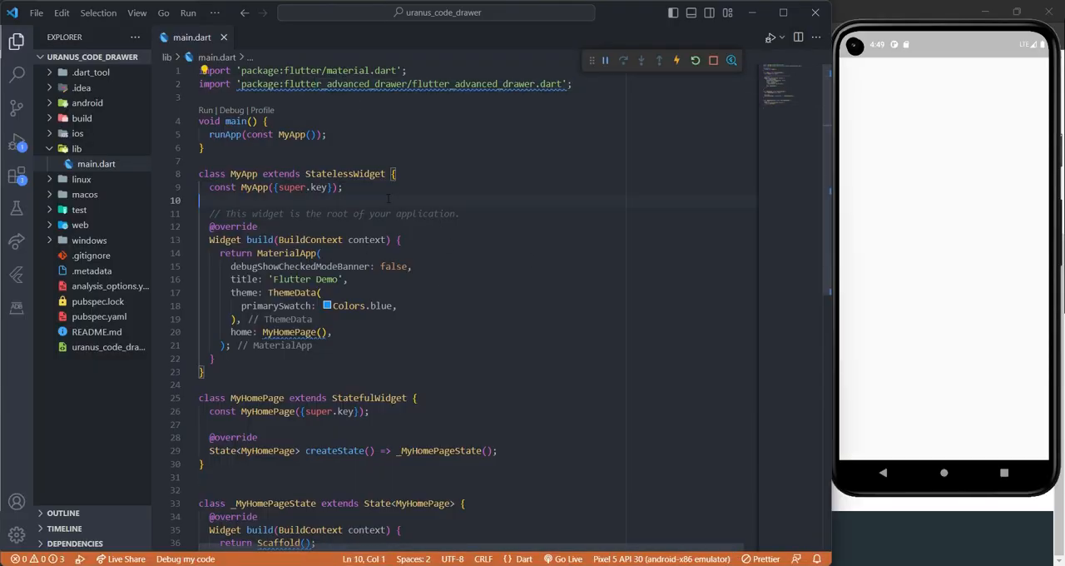
pyautogui.click(99, 300)
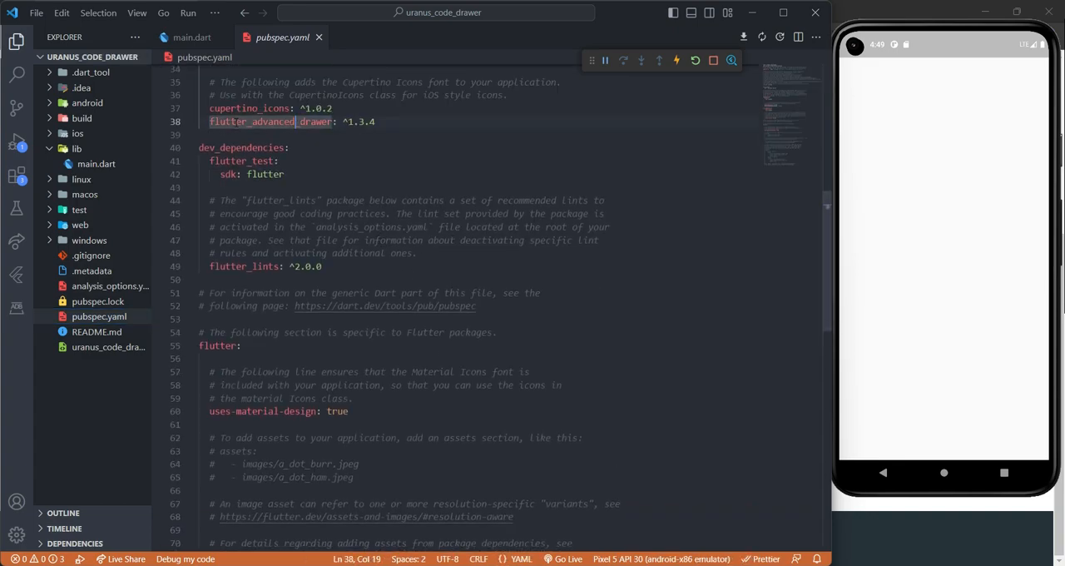
pyautogui.click(191, 37)
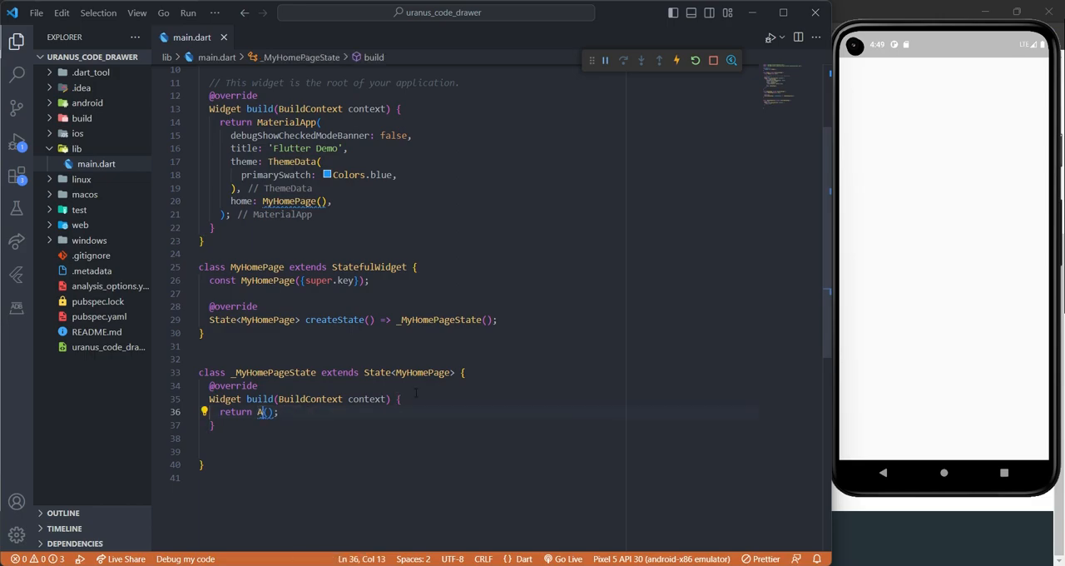
# Step: Return AdvancedDrawer with Colors.blueGrey backdrop, Scaffold child and a SafeArea Column drawer
pyautogui.write('dvancedDrawer')
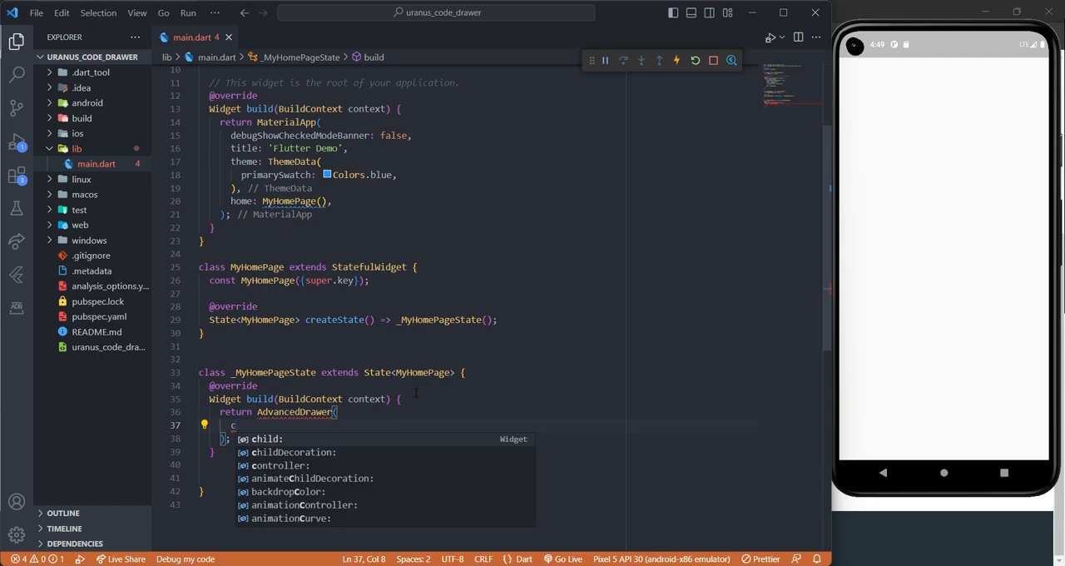
pyautogui.write('Scaffold(),')
pyautogui.write('backdropColor: Colors.b,')
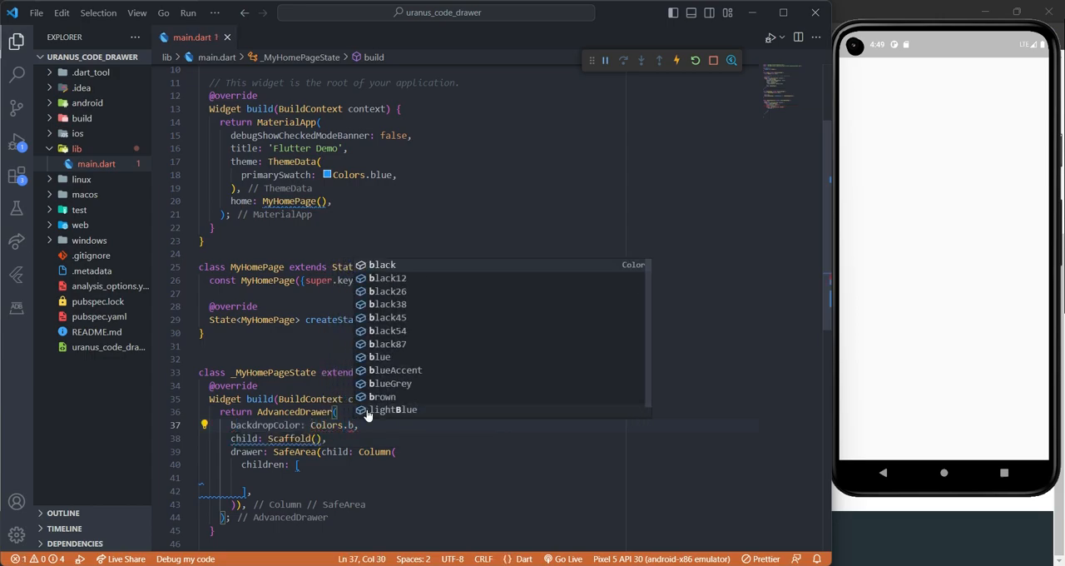
pyautogui.write('ueGrey')
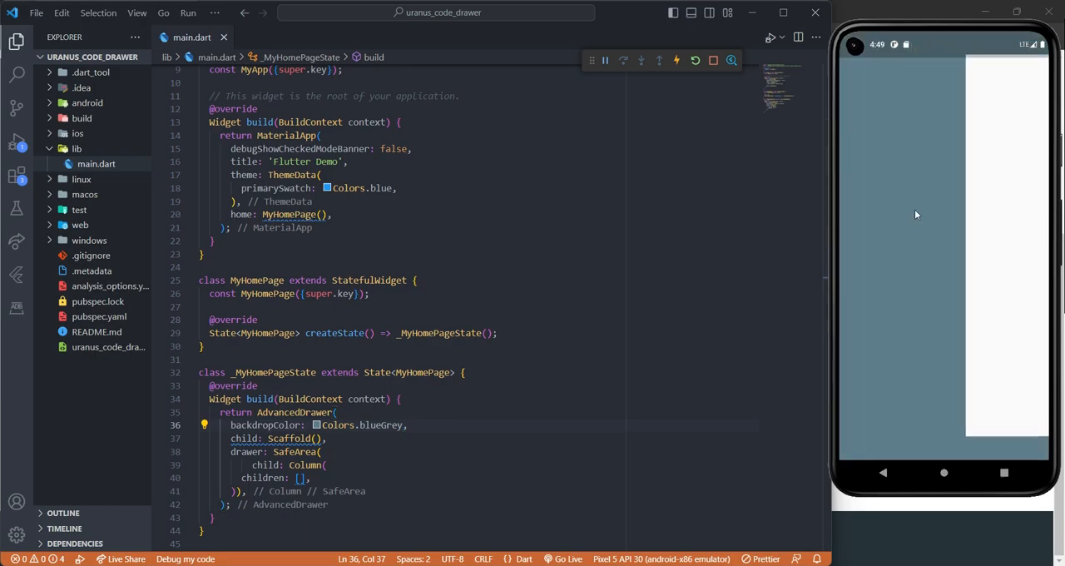
pyautogui.scroll(-3)
pyautogui.write('controller: ,')
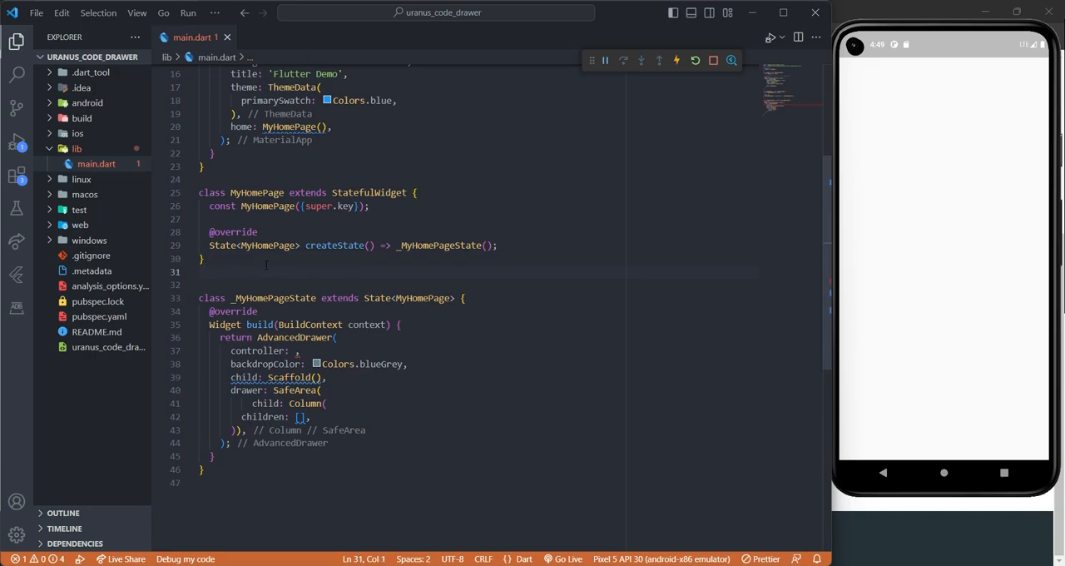
# Step: Declare final advancedDrawerController = AdvancedDrawerController() and pass it as the AdvancedDrawer controller
pyautogui.write('final')
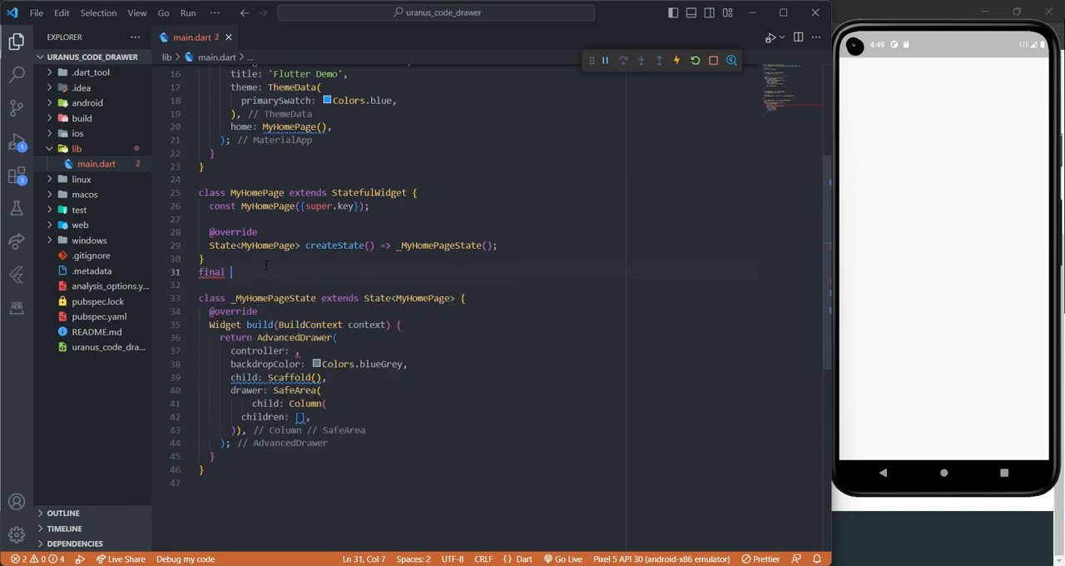
pyautogui.write('advencedDrawe')
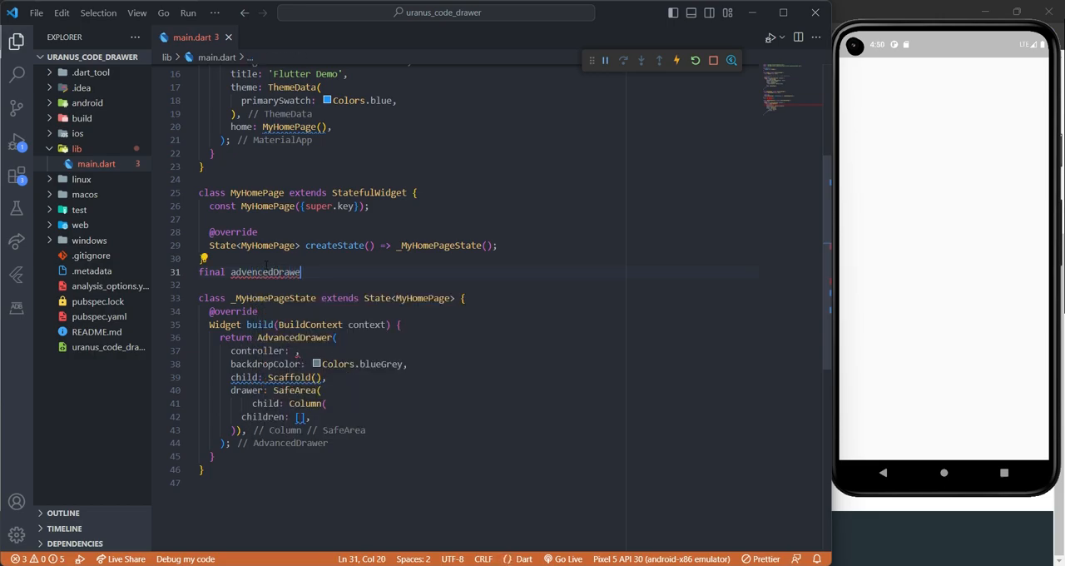
pyautogui.write('Controller')
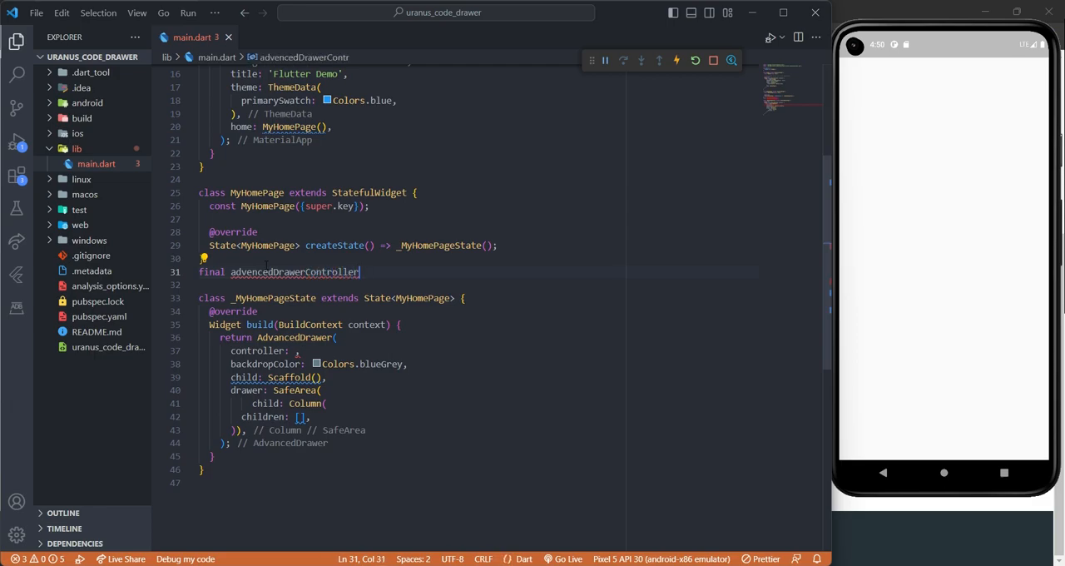
pyautogui.write('(){}')
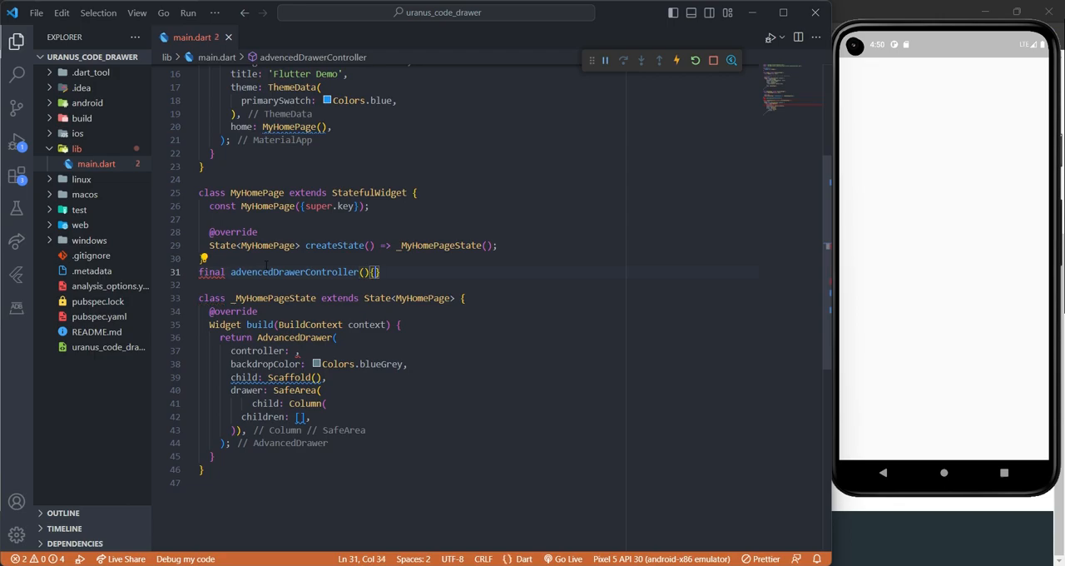
pyautogui.press('BackSpace')
pyautogui.write(' =')
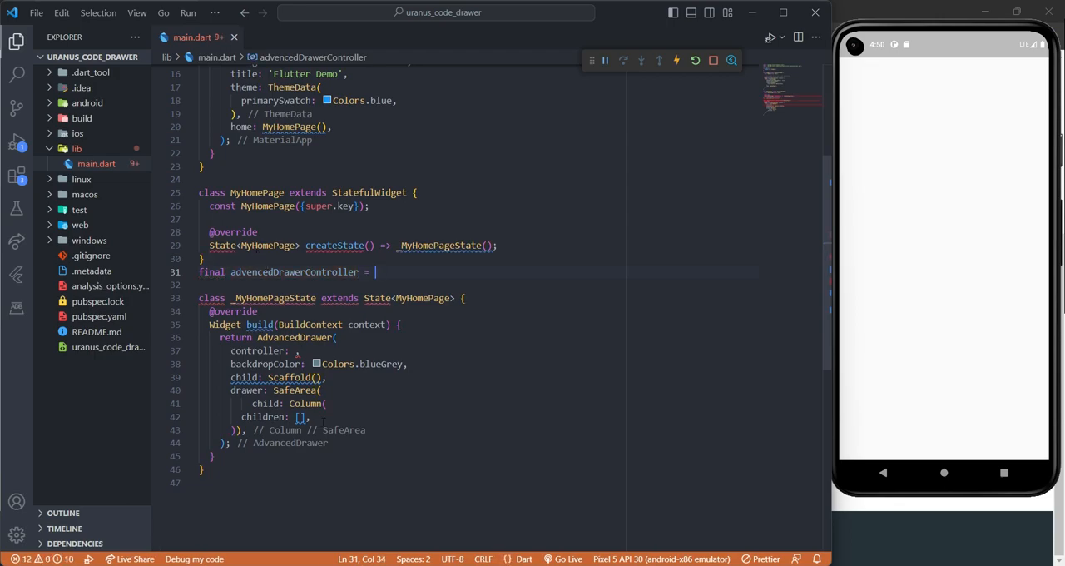
pyautogui.write('Adve')
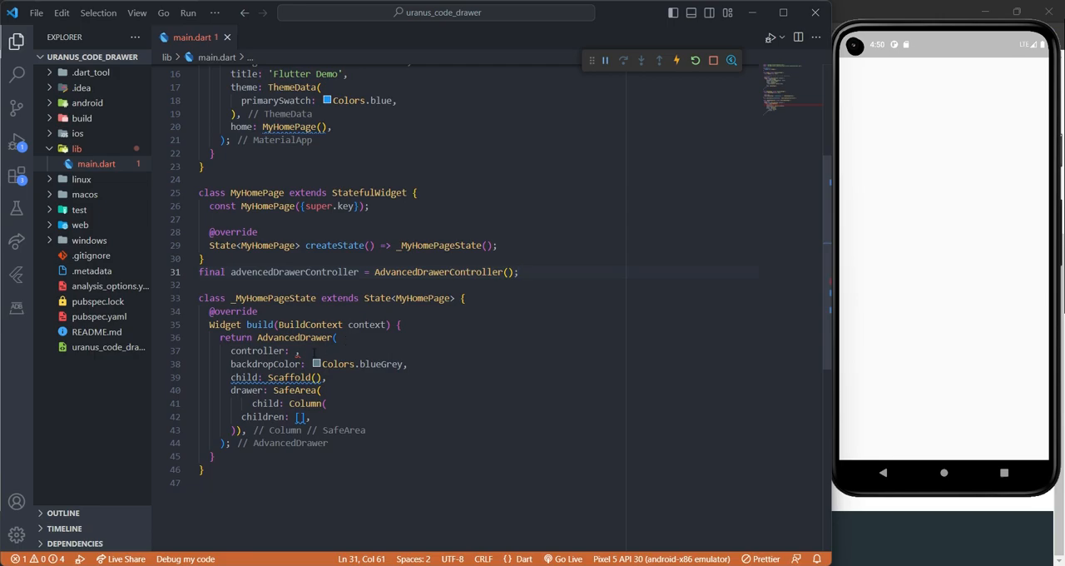
pyautogui.doubleClick(294, 271)
pyautogui.write('v')
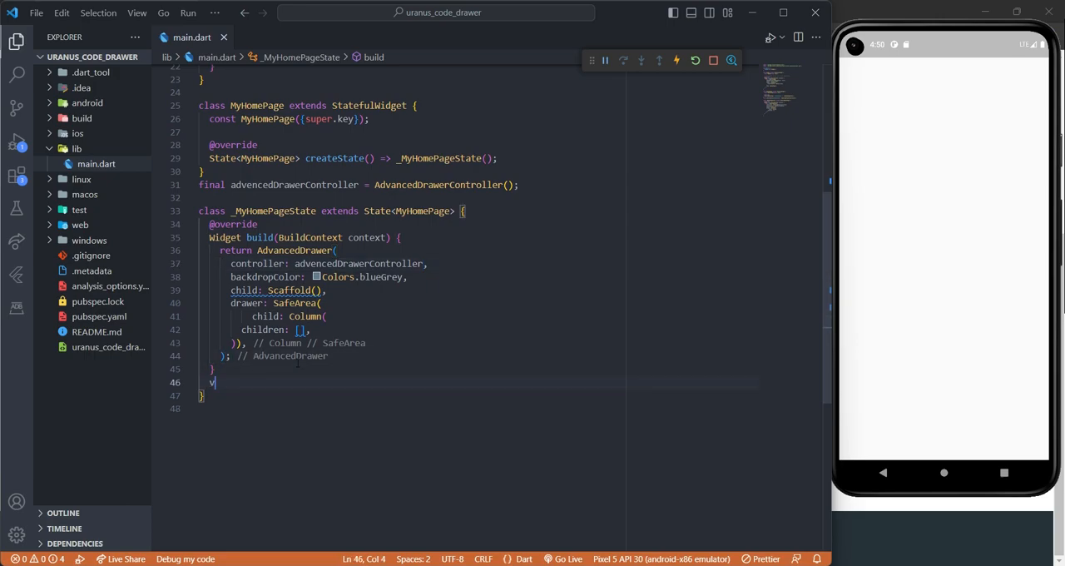
# Step: Add void drawerControl() whose body calls advancedDrawerController.showDrawer()
pyautogui.write('oid')
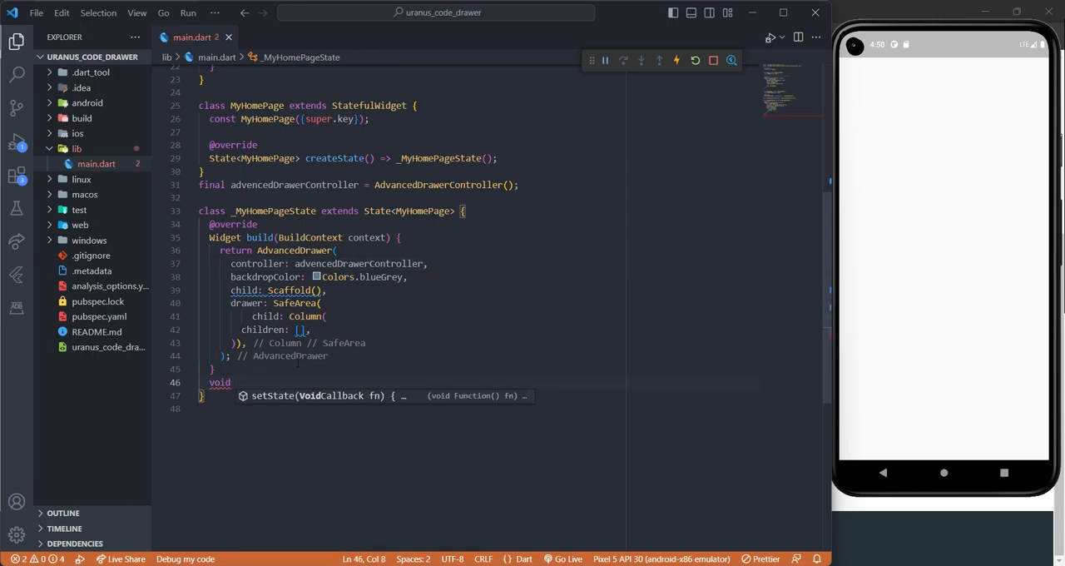
pyautogui.write('dr')
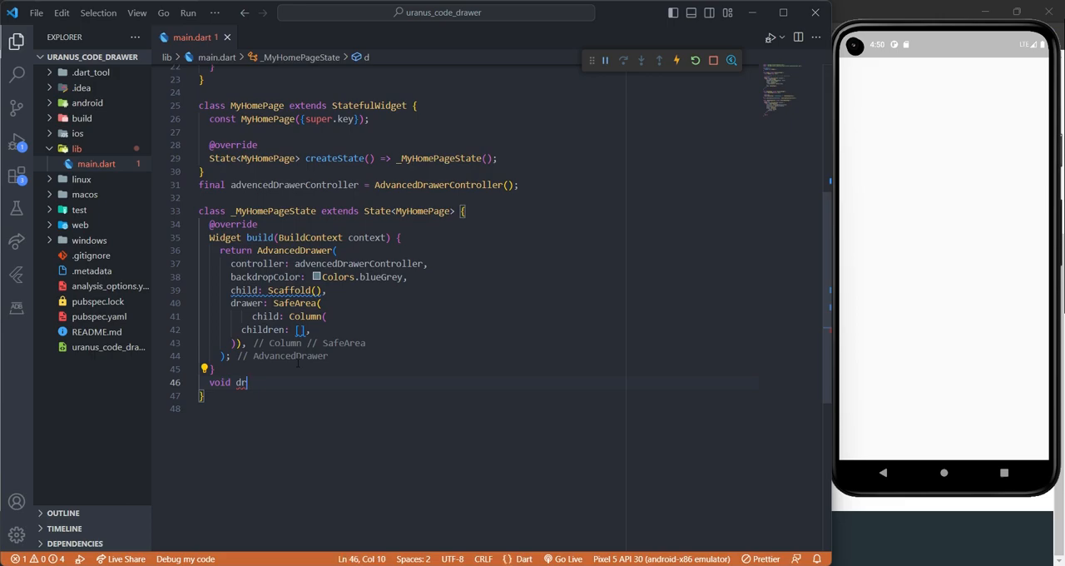
pyautogui.write('awerControl')
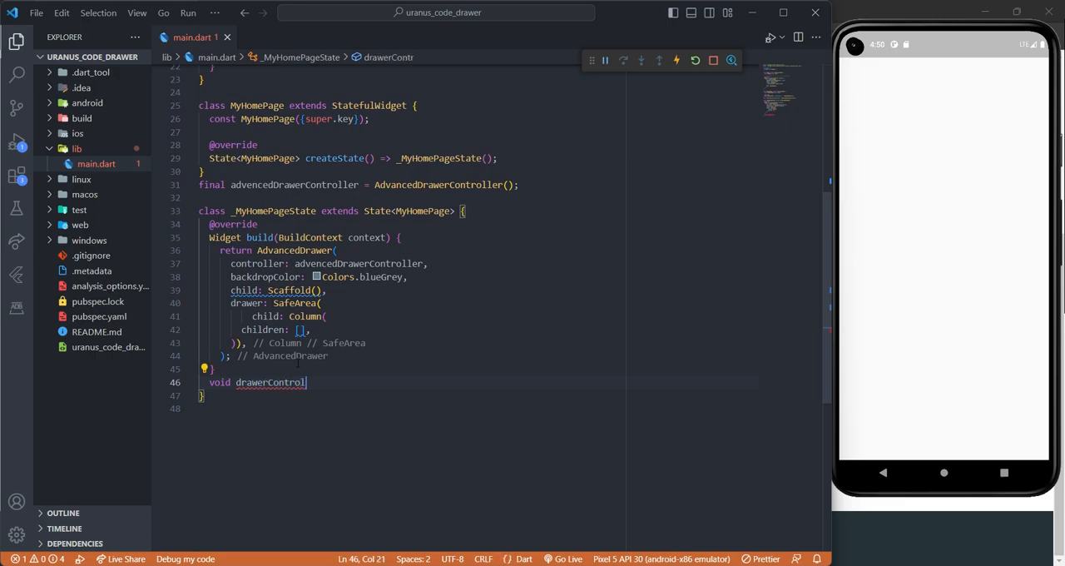
pyautogui.write('(){')
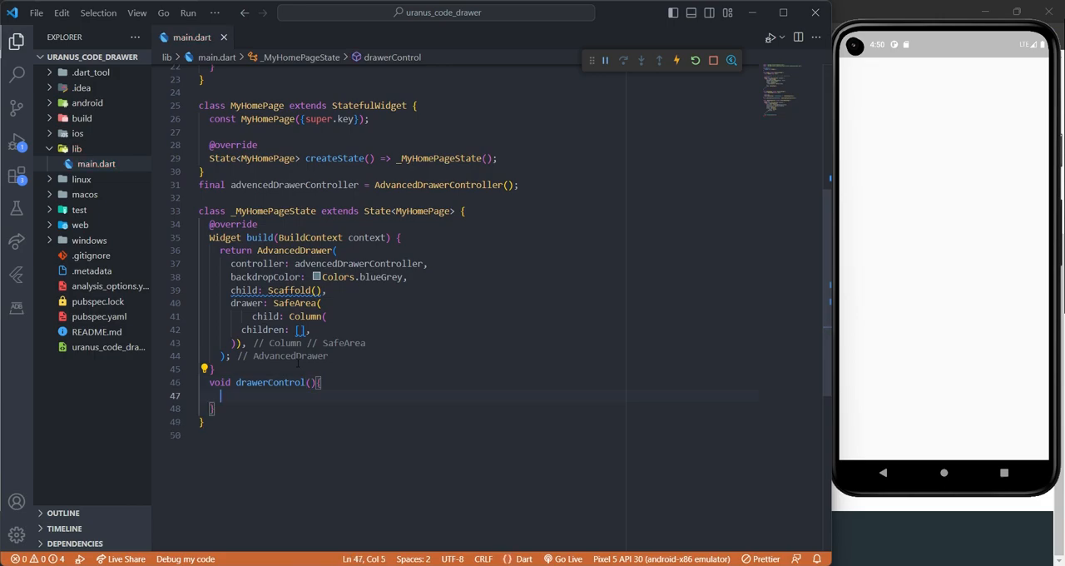
pyautogui.write('advencedDrawerController.')
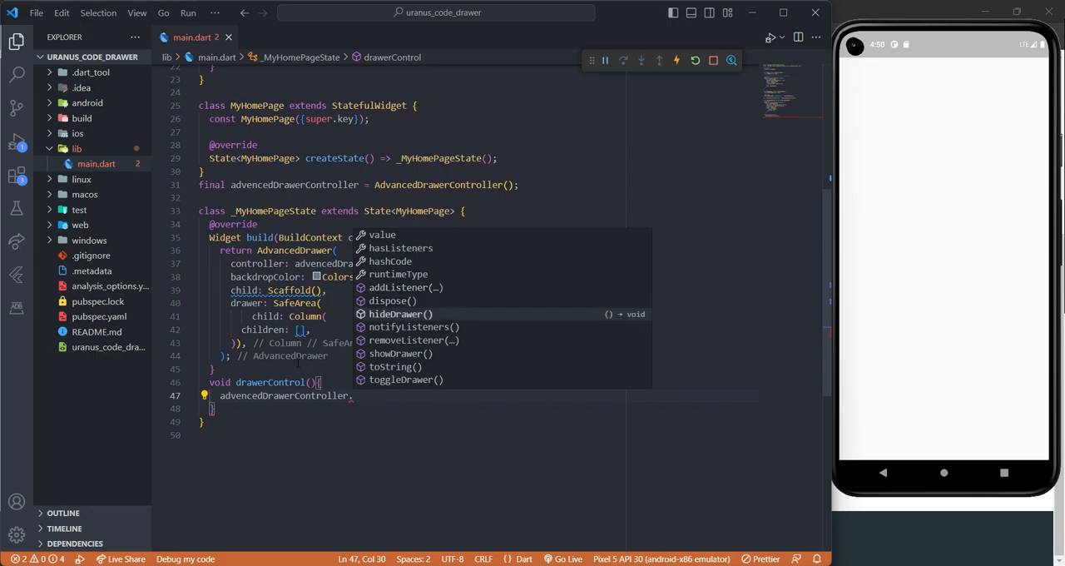
pyautogui.click(402, 353)
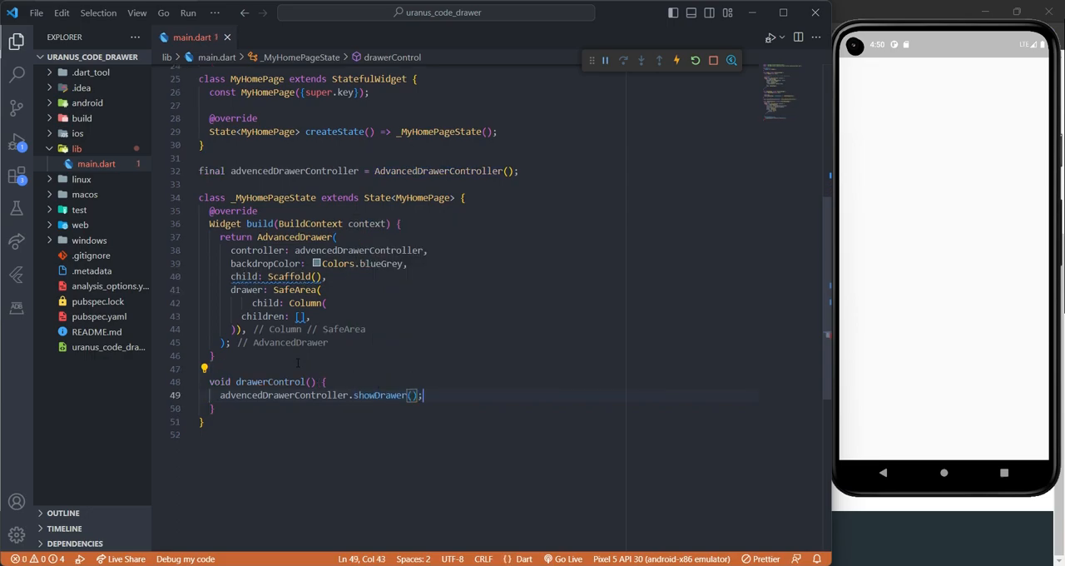
pyautogui.doubleClick(379, 395)
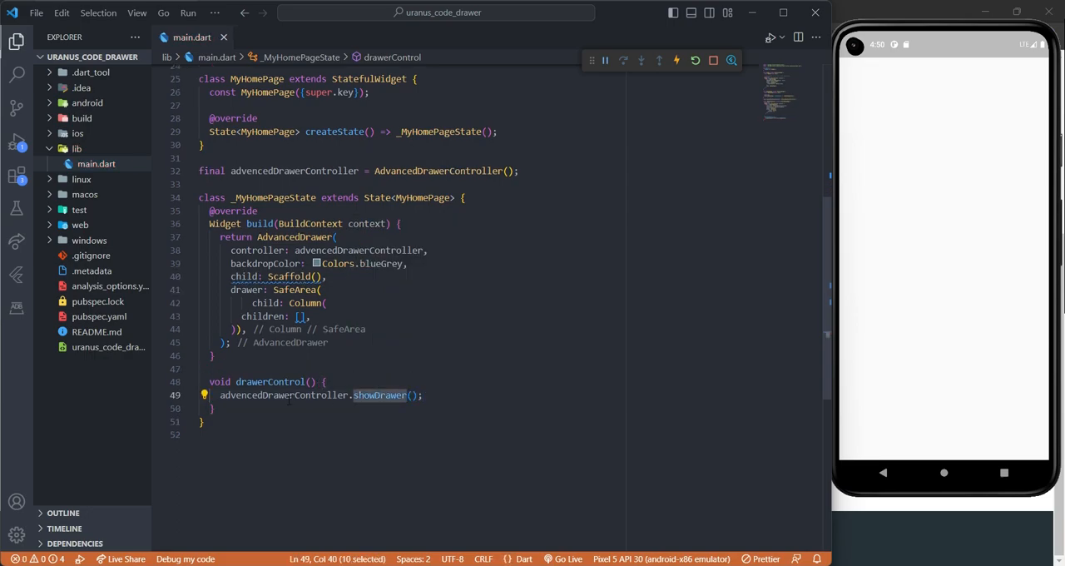
pyautogui.scroll(3)
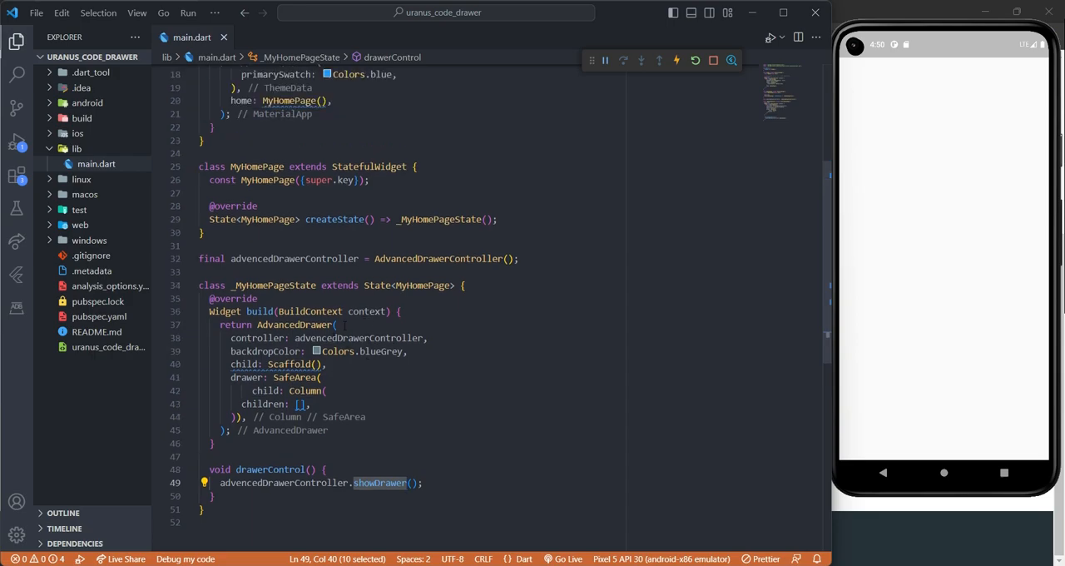
pyautogui.click(295, 324)
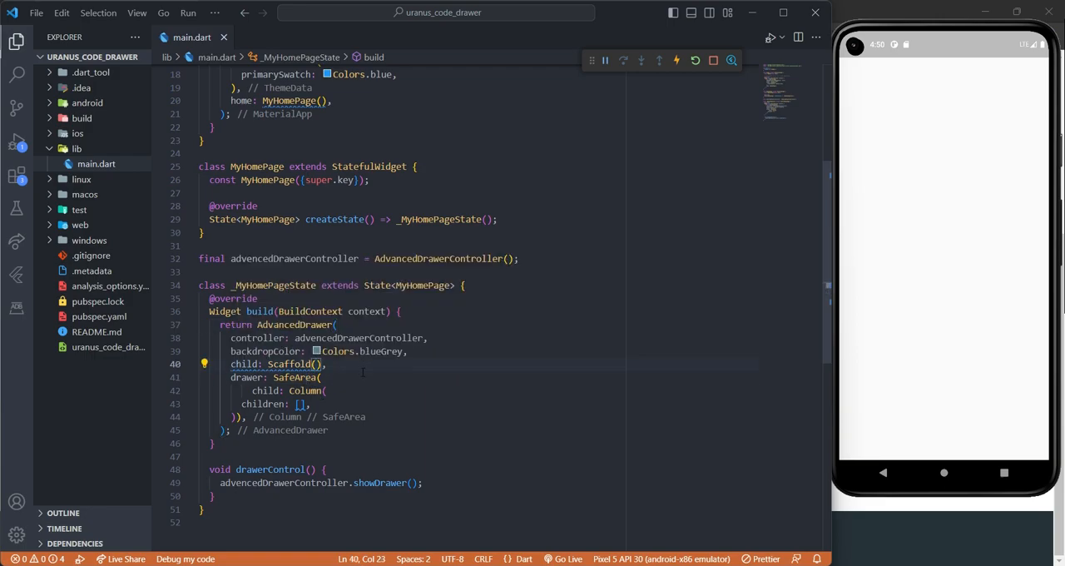
# Step: Add appBar: AppBar with title Text('App Bar Main Screen') to the Scaffold
pyautogui.write('appBar: Ap')
pyautogui.write('t')
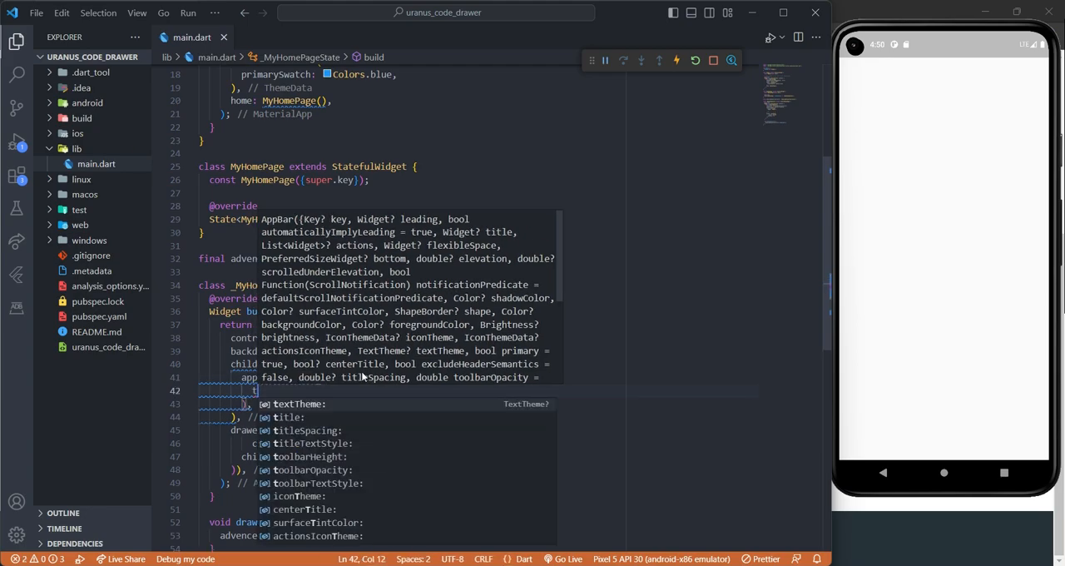
pyautogui.write("Text('App Bar Main '),")
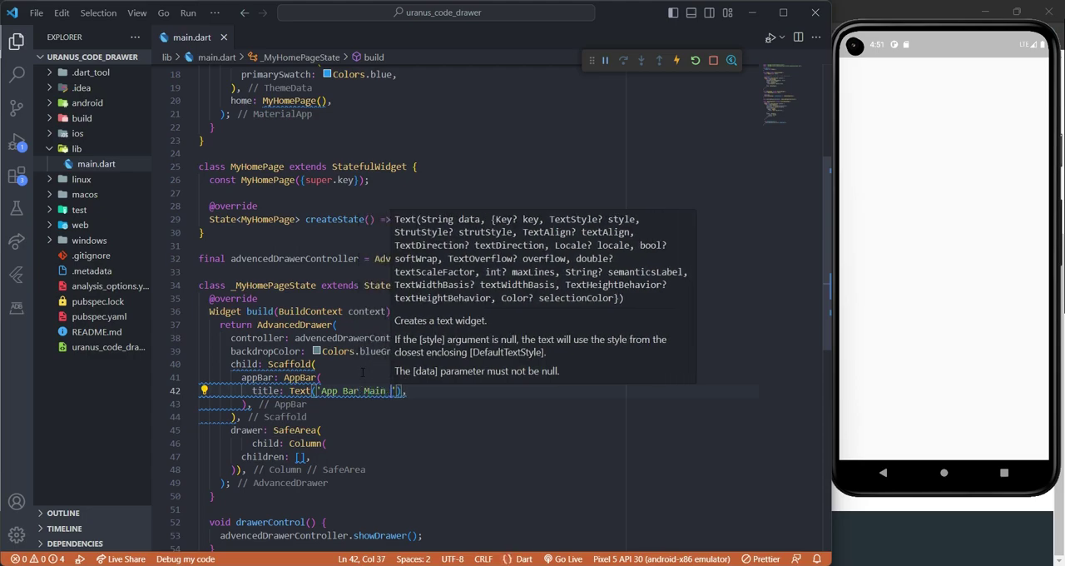
pyautogui.write('Sc')
pyautogui.write('leading:')
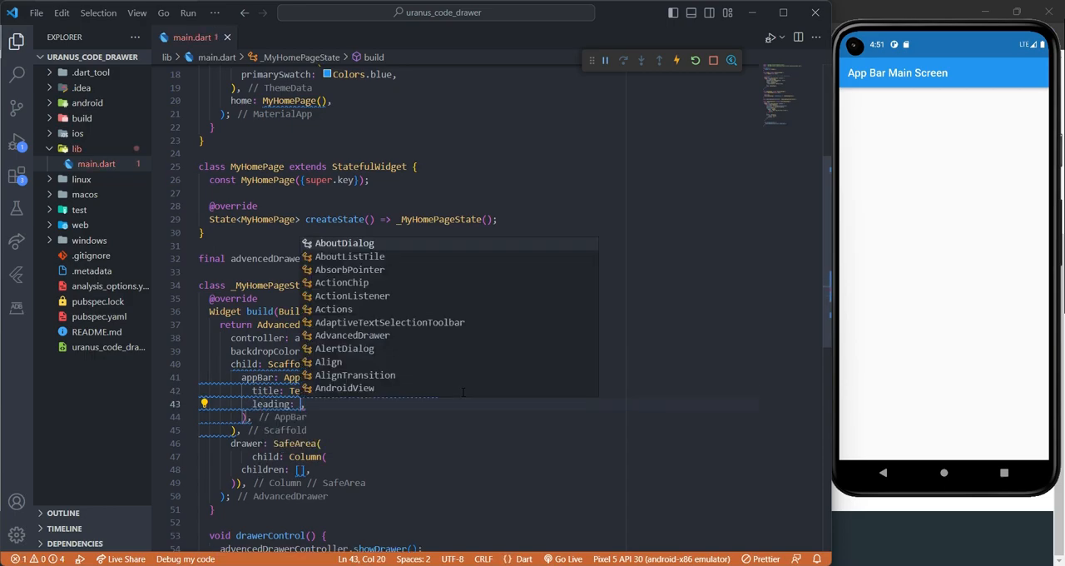
# Step: Add leading: IconButton with an empty onPressed and Icon(Icons.drafts_rounded) to the AppBar
pyautogui.write('IconButton(onPressed: (){}, icon: Icon(Icons)),')
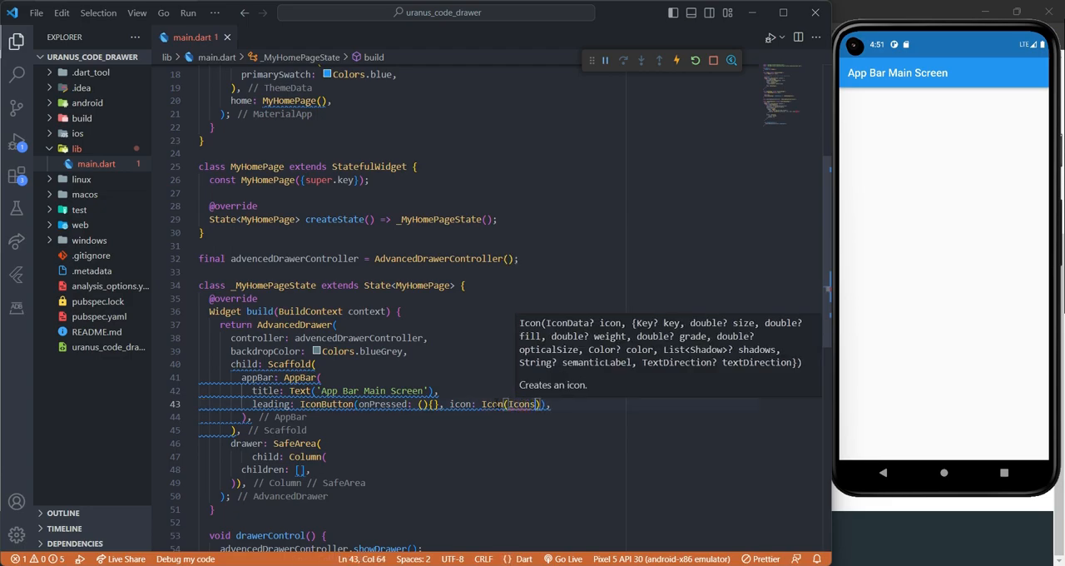
pyautogui.write('.')
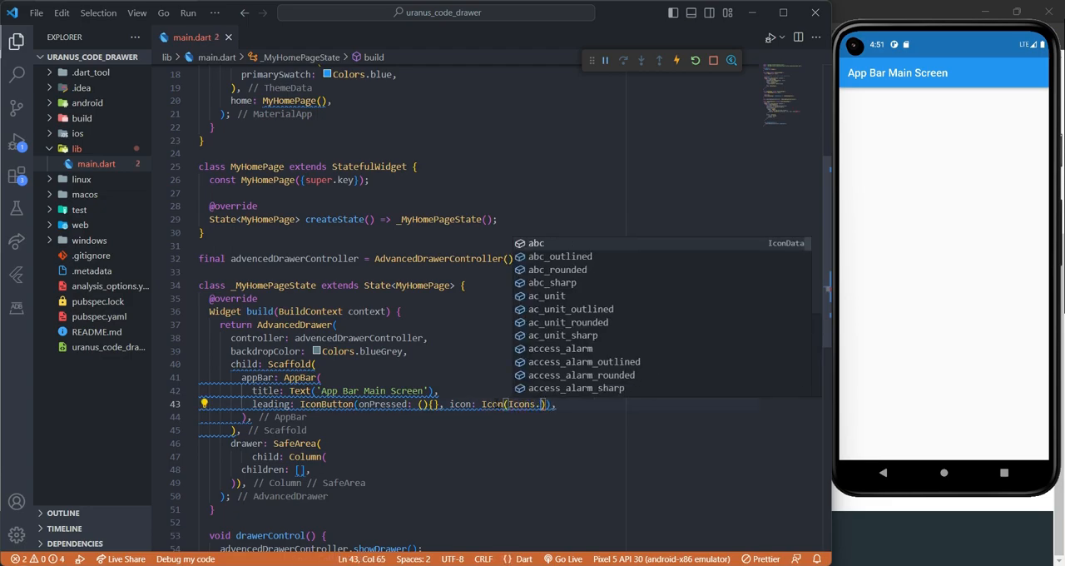
pyautogui.write('drafts_rounded)),')
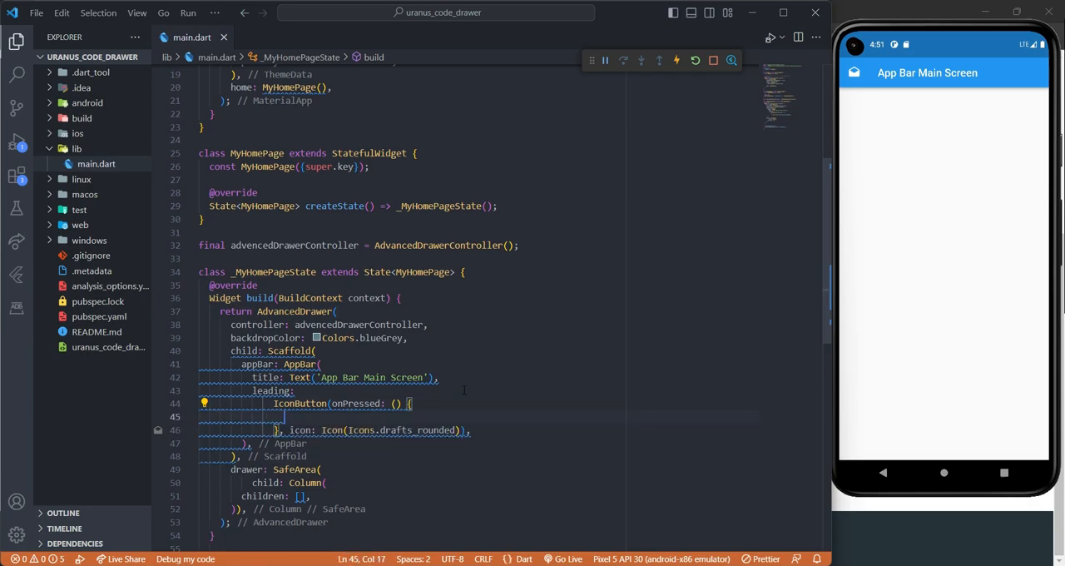
# Step: Call drawerControl() inside the leading IconButton's onPressed callback
pyautogui.scroll(-3)
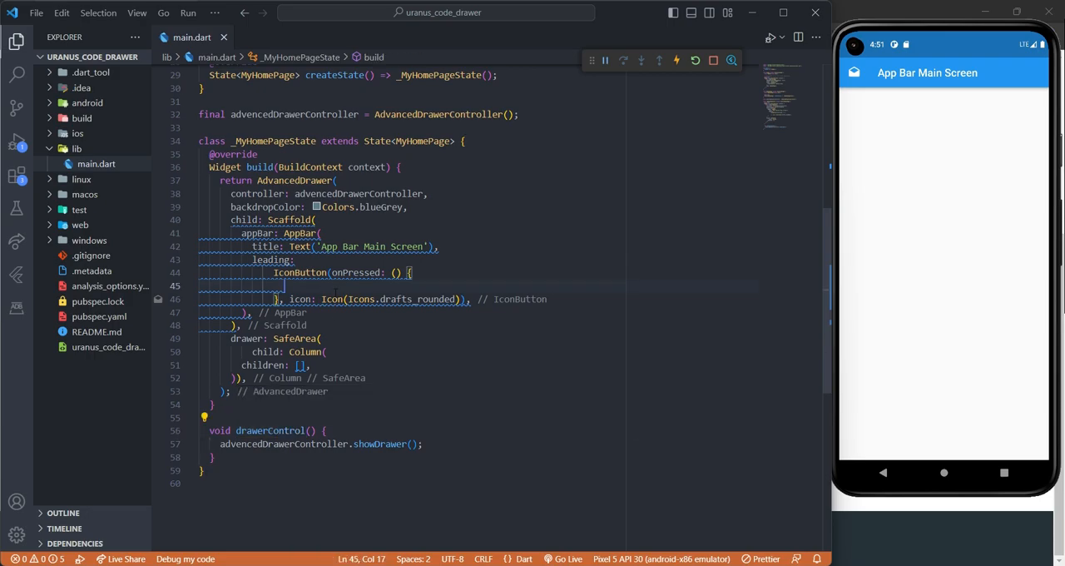
pyautogui.write('drawerControl();')
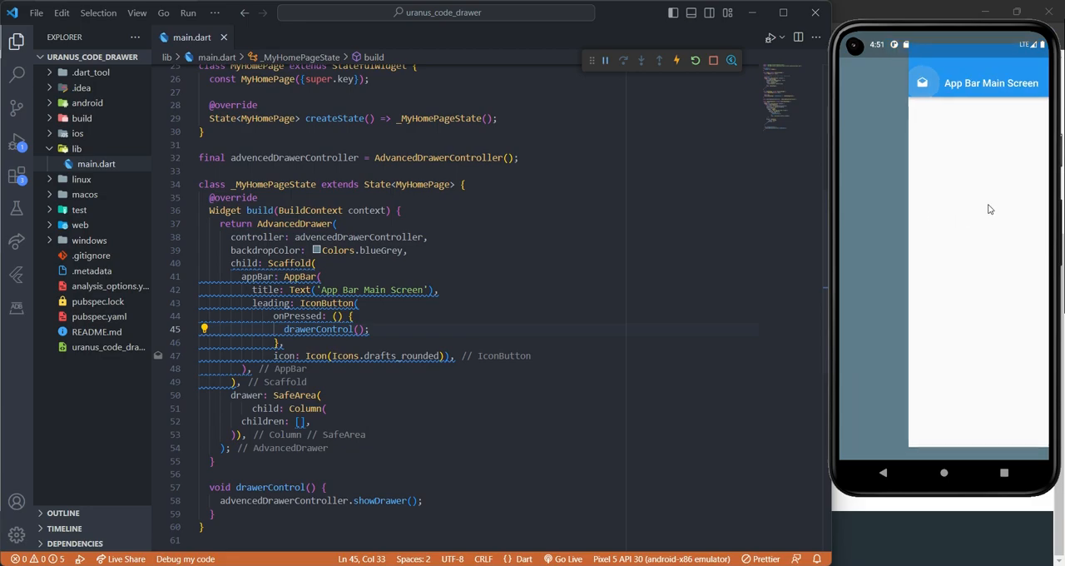
pyautogui.scroll(3)
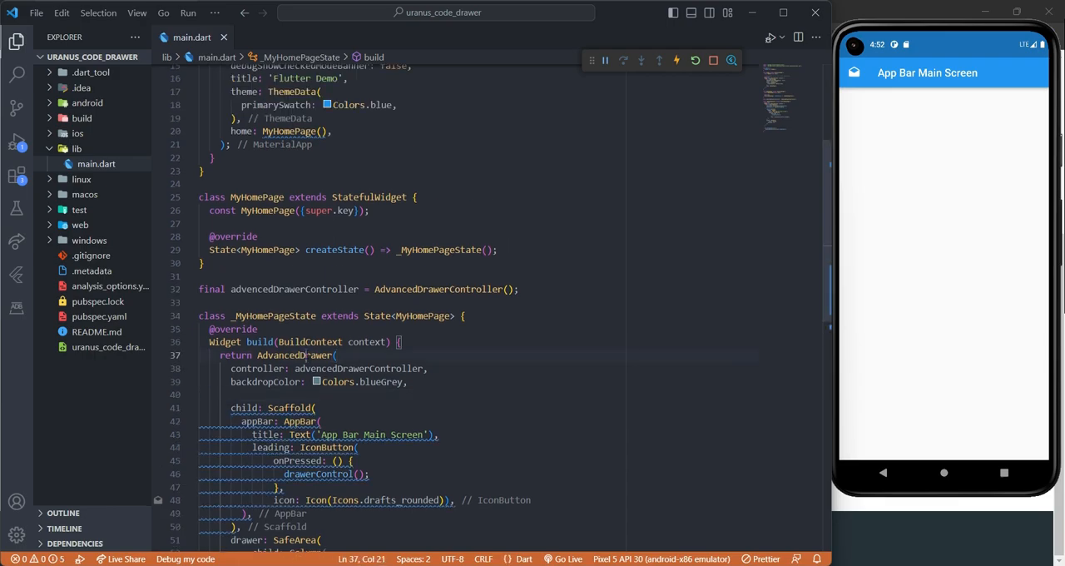
pyautogui.moveTo(293, 354)
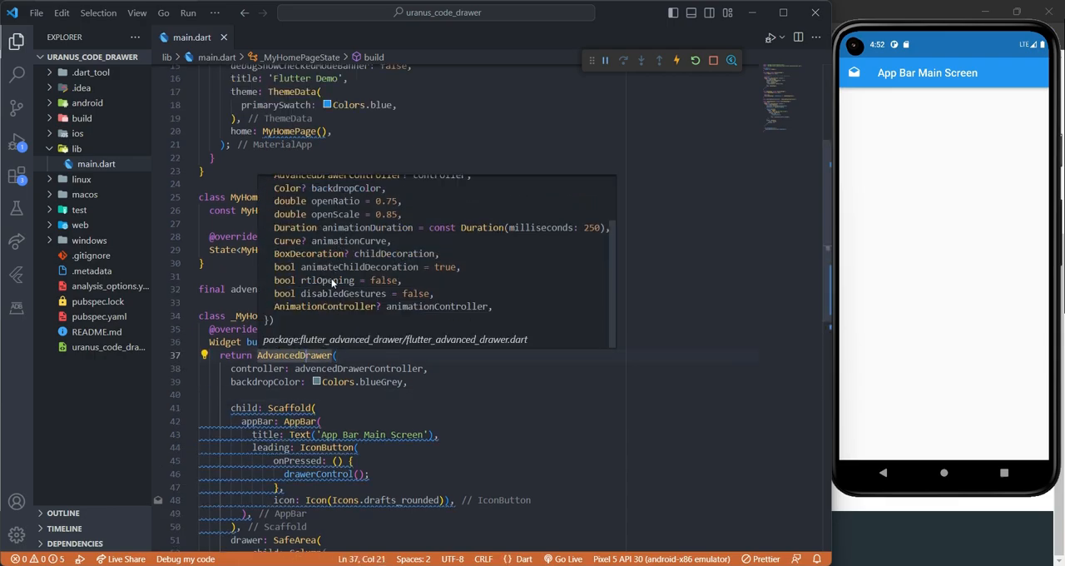
# Step: Add rtlOpening: false below backdropColor in the AdvancedDrawer
pyautogui.doubleClick(326, 281)
pyautogui.write('rtlOpening: false,')
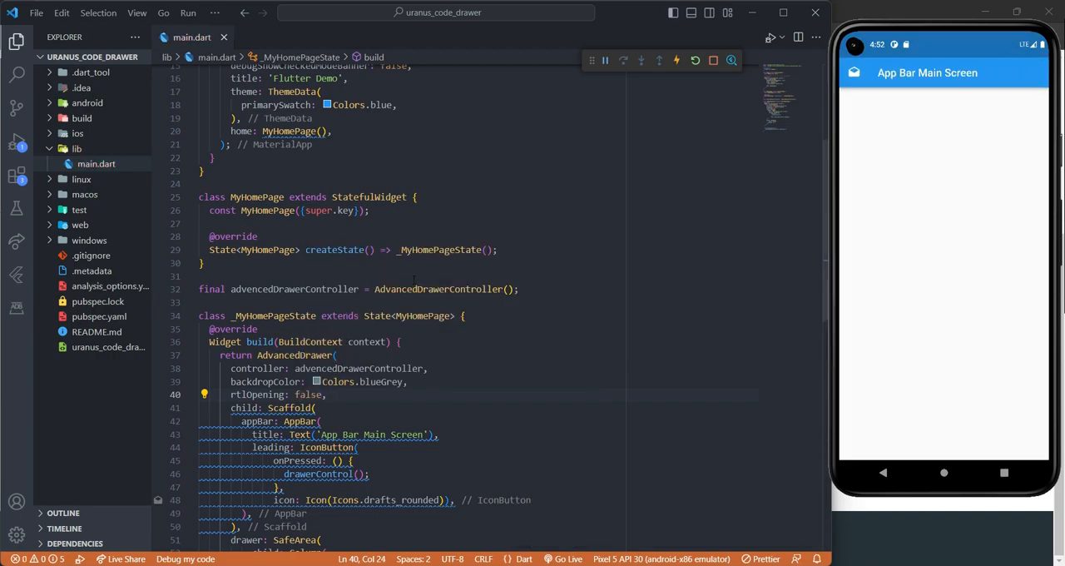
# Step: Add animationCurve: Curves.easeInOut below rtlOpening in the AdvancedDrawer
pyautogui.press('Enter')
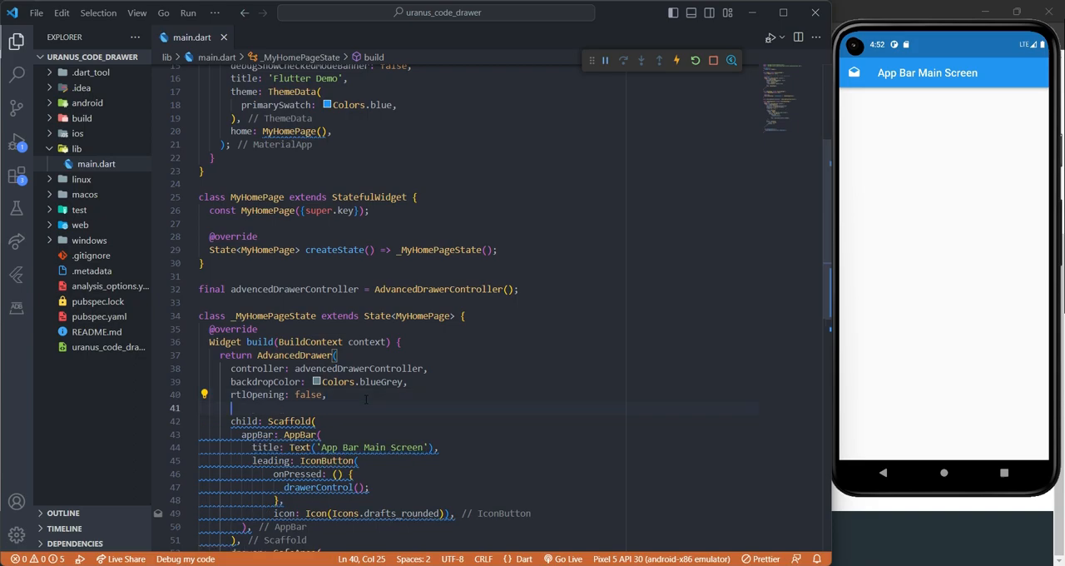
pyautogui.write('c')
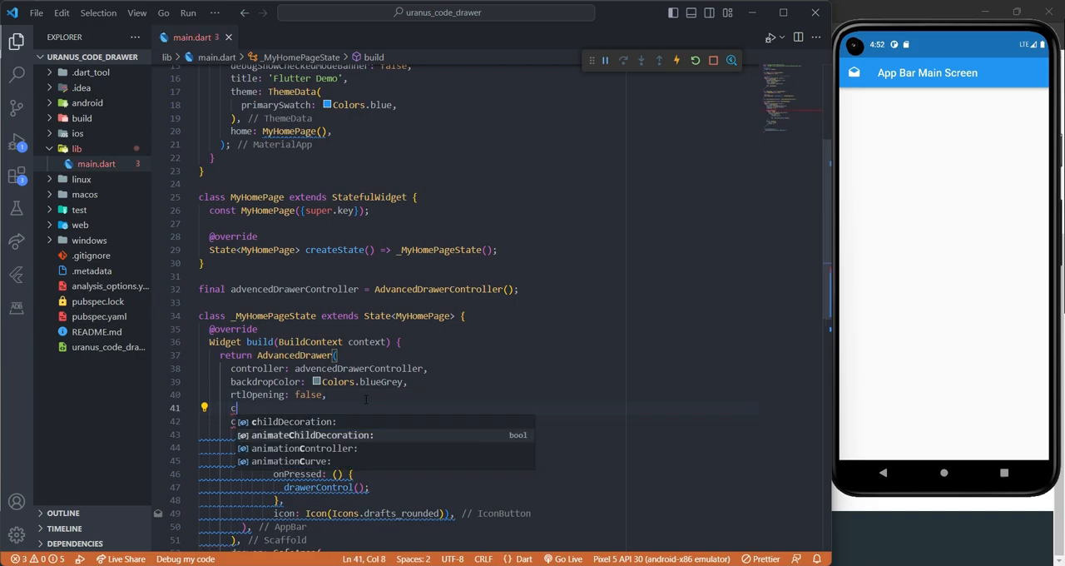
pyautogui.write('animationCurve: C,')
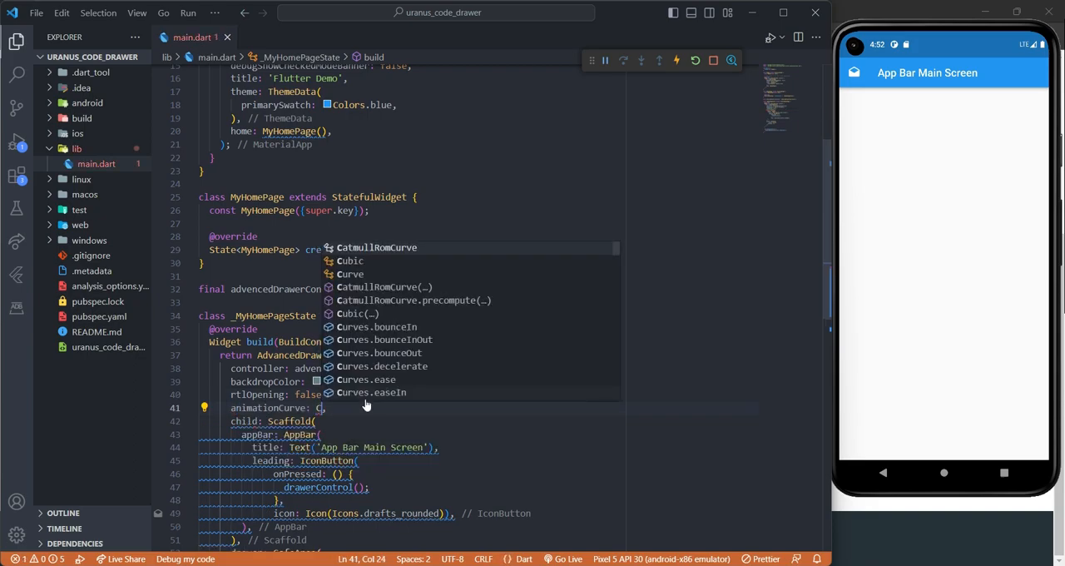
pyautogui.write('ur')
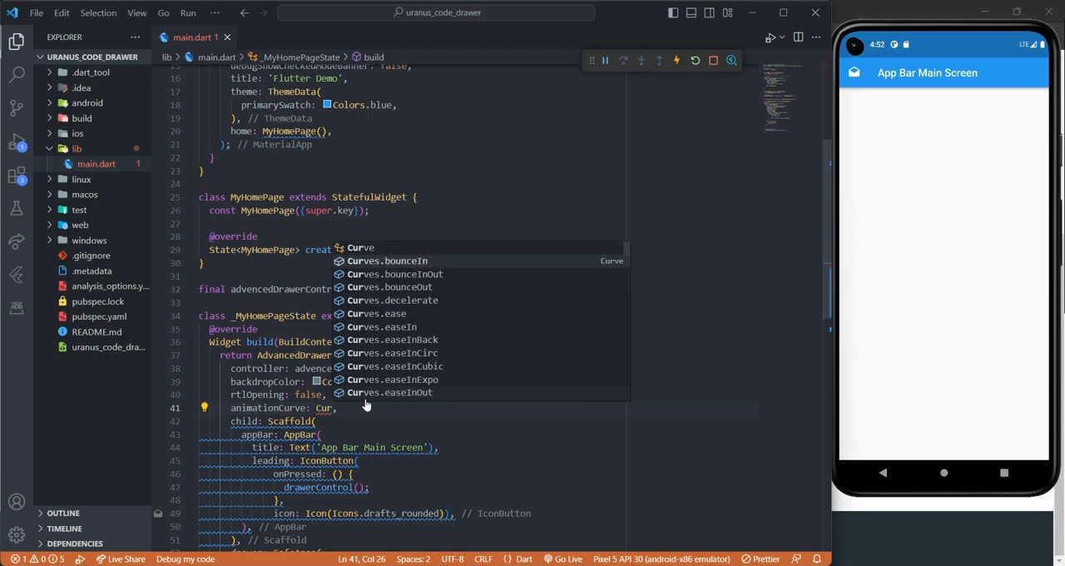
pyautogui.click(391, 340)
pyautogui.write('c')
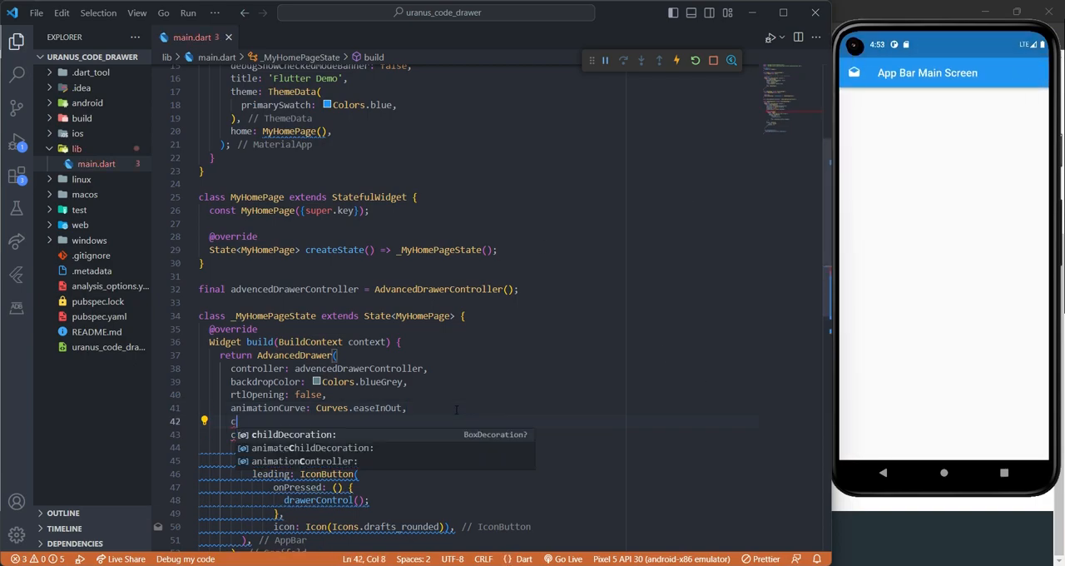
# Step: Add animationDuration: Duration(milliseconds: 1000), then change the value to 500
pyautogui.write('animationDuration: Duration(),')
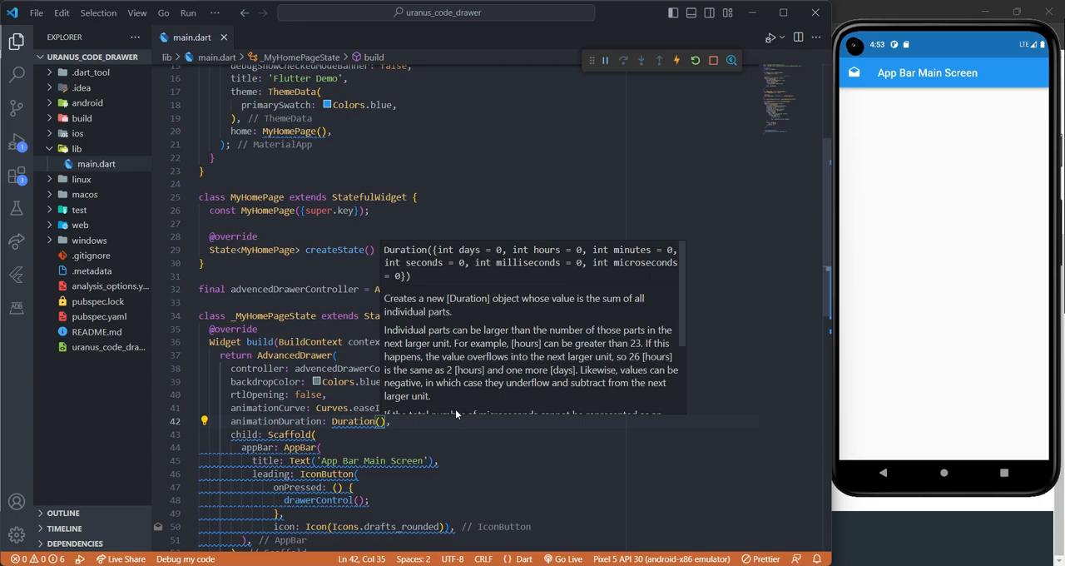
pyautogui.write('milliseconds:')
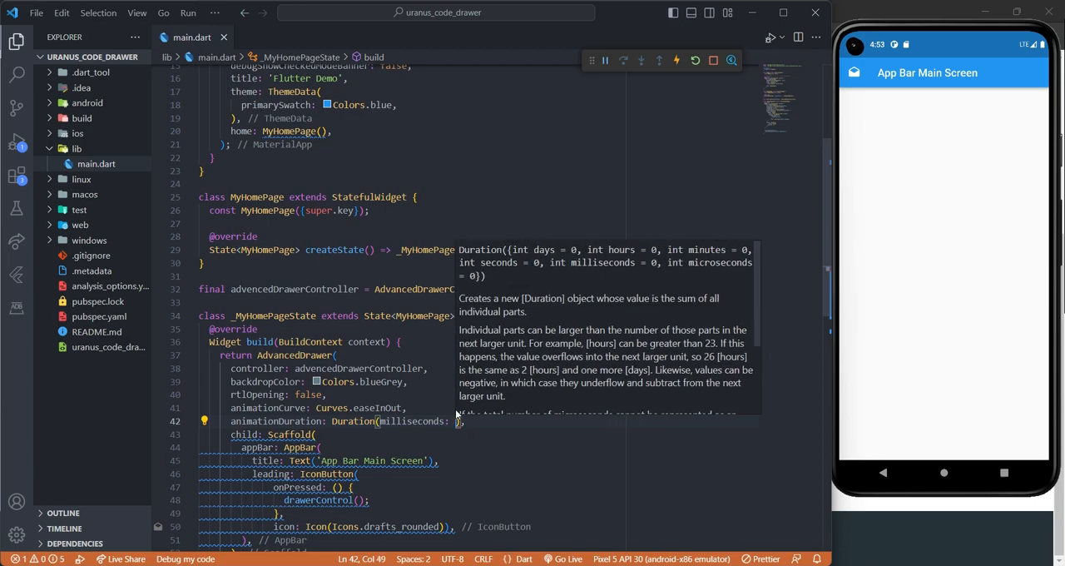
pyautogui.write('1000')
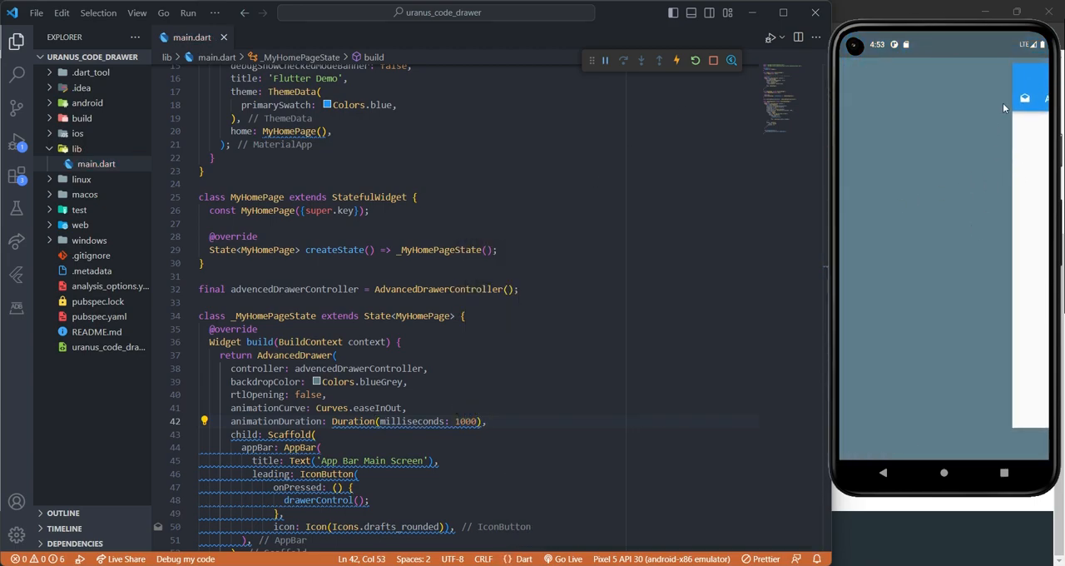
pyautogui.doubleClick(467, 420)
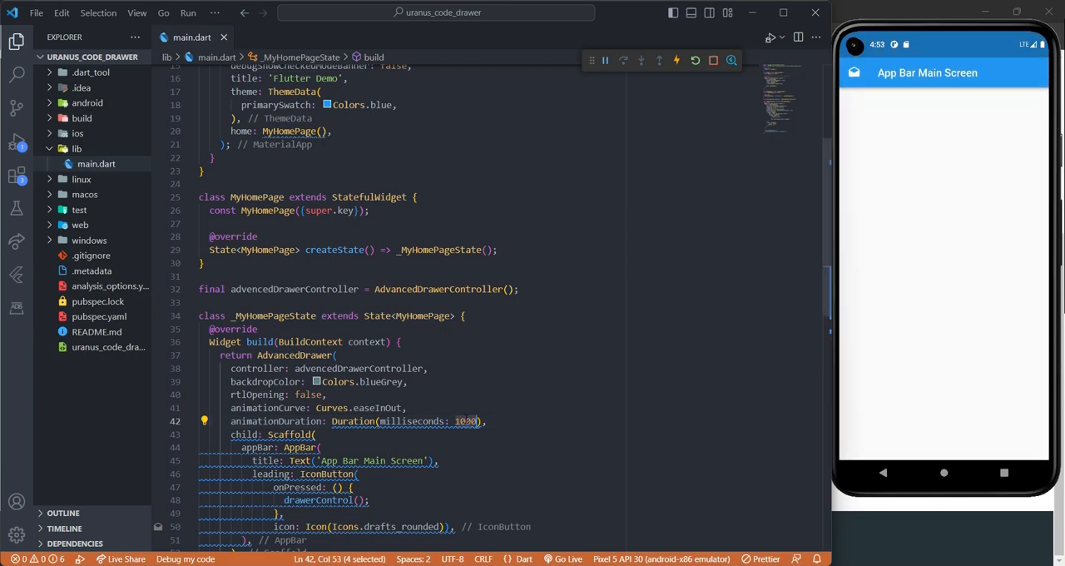
pyautogui.write('500')
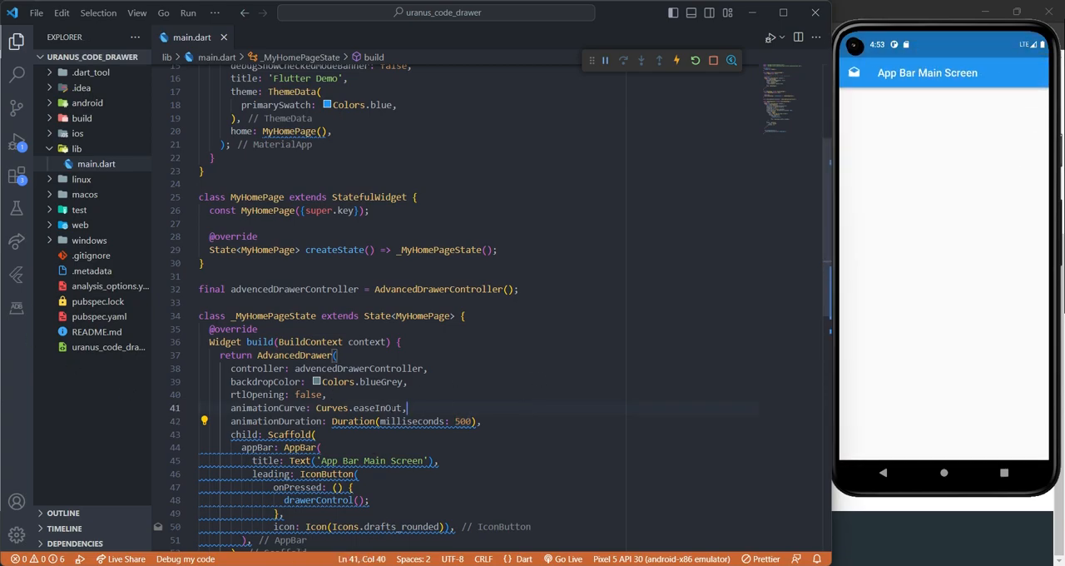
pyautogui.scroll(-3)
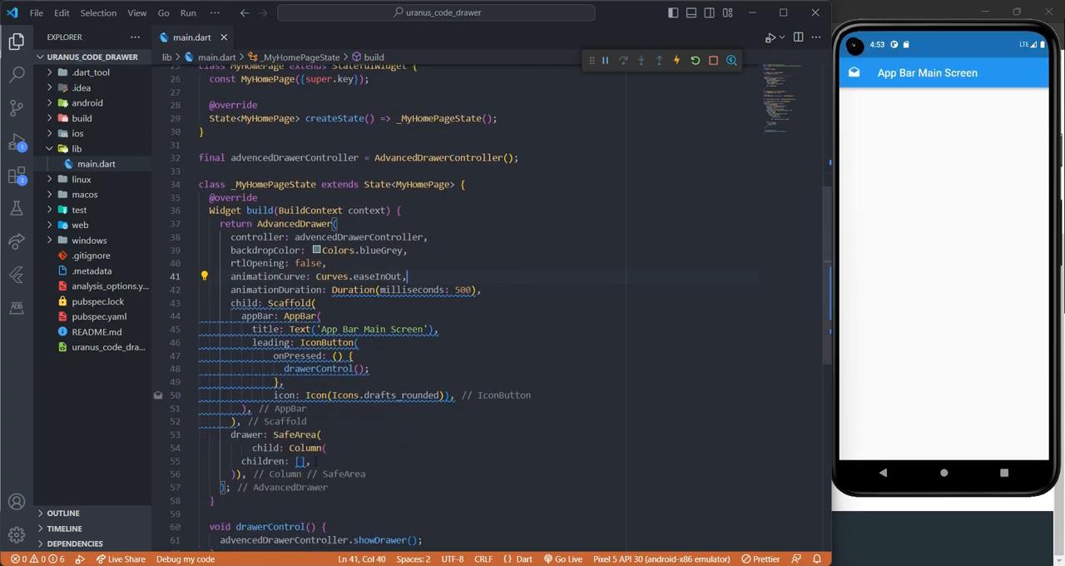
# Step: Add an IconButton with Icons.verified_user to children, remove the duplicate line, and begin a Text widget
pyautogui.click(302, 461)
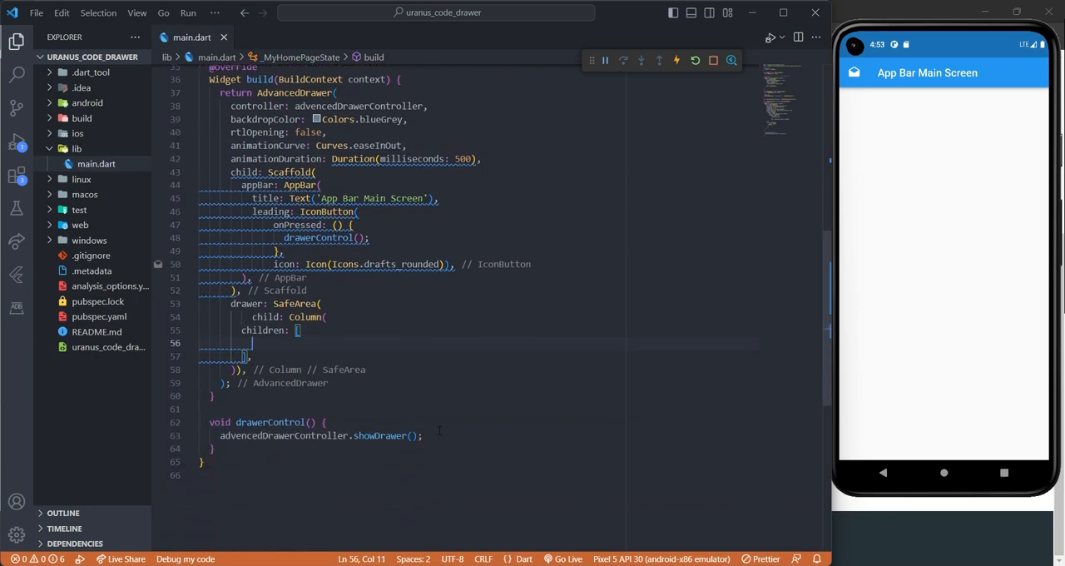
pyautogui.write('IconButton(onPressed: (){}, icon: Icon(icon')
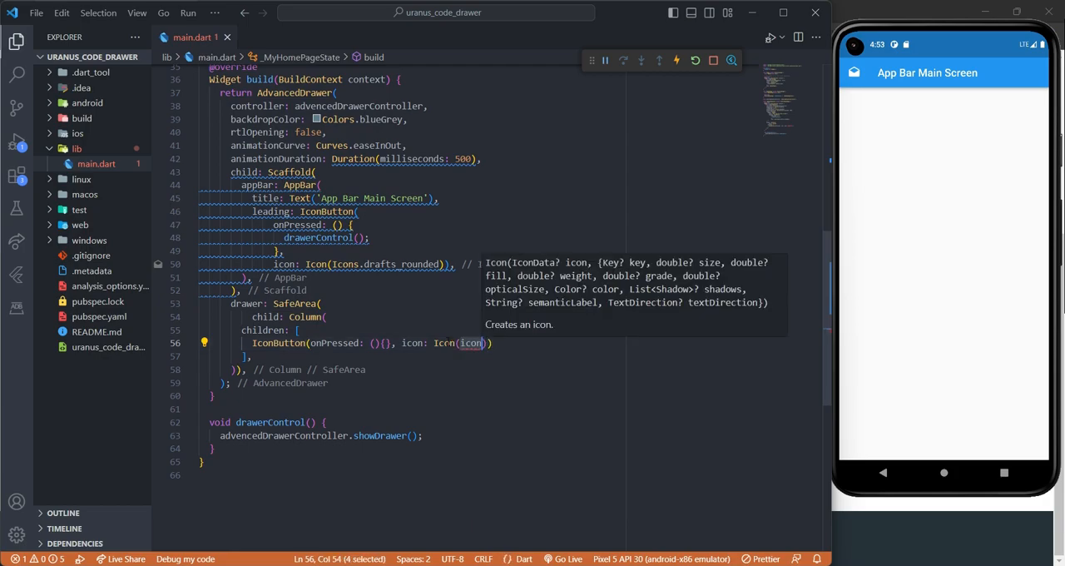
pyautogui.write('Icons.')
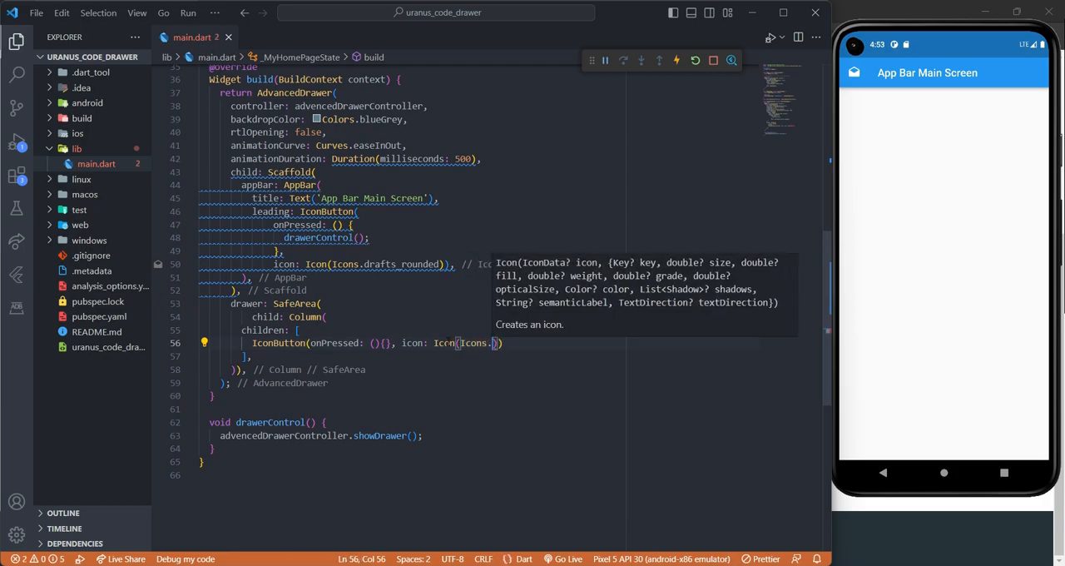
pyautogui.write('u')
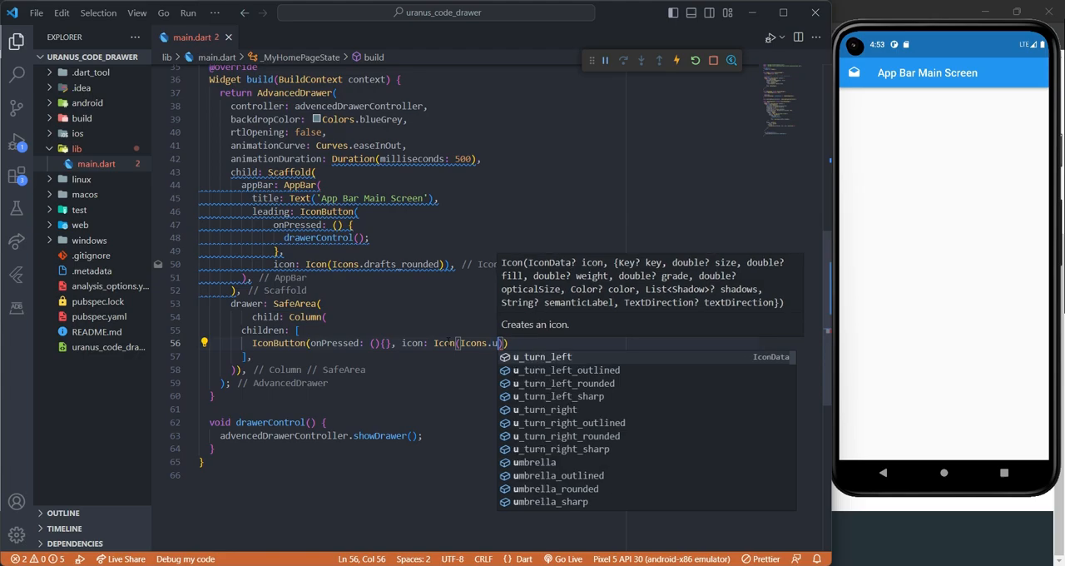
pyautogui.write('s')
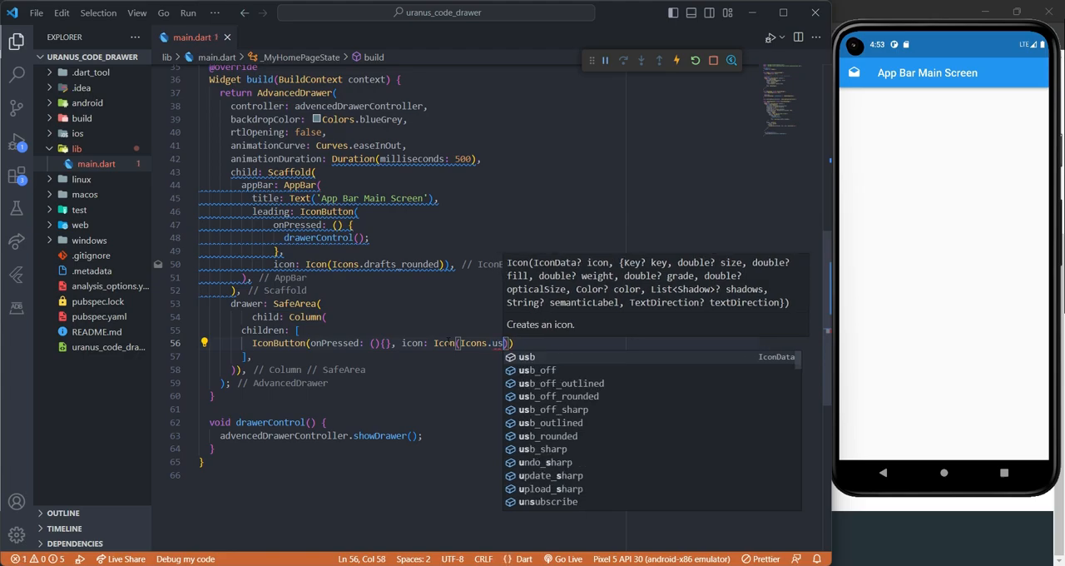
pyautogui.write('erified_user')
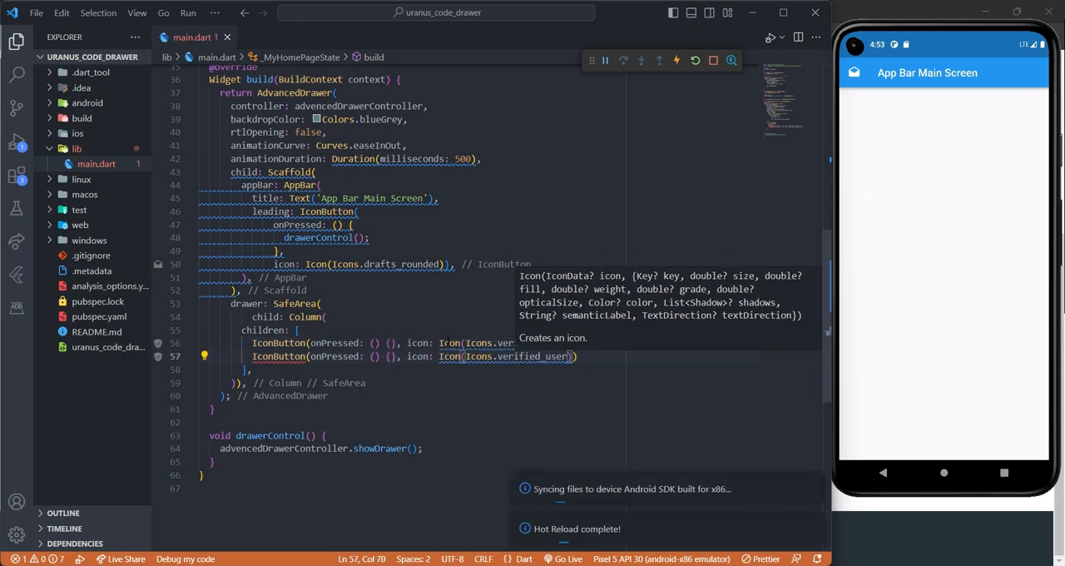
pyautogui.press('Delete')
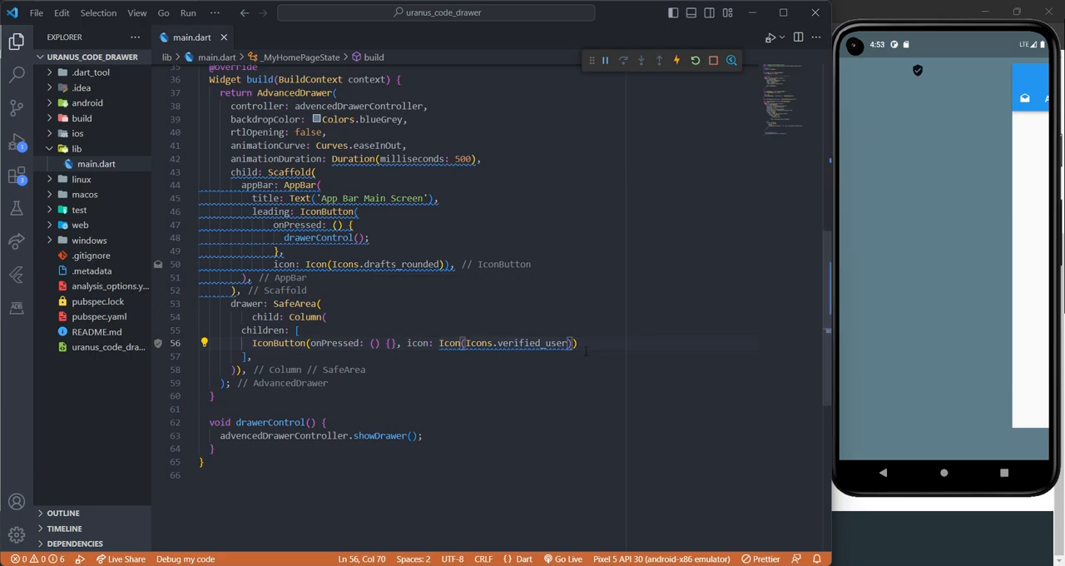
pyautogui.write(',w')
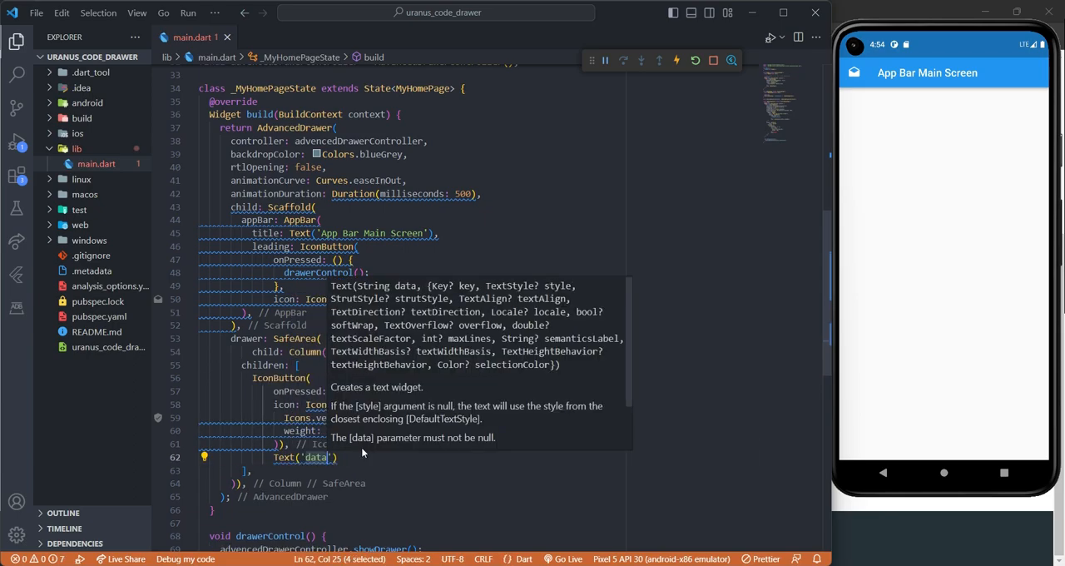
# Step: Label the Text widget 'hi' and inspect AdvancedDrawer parameters such as openRatio and openScale
pyautogui.write('hi')
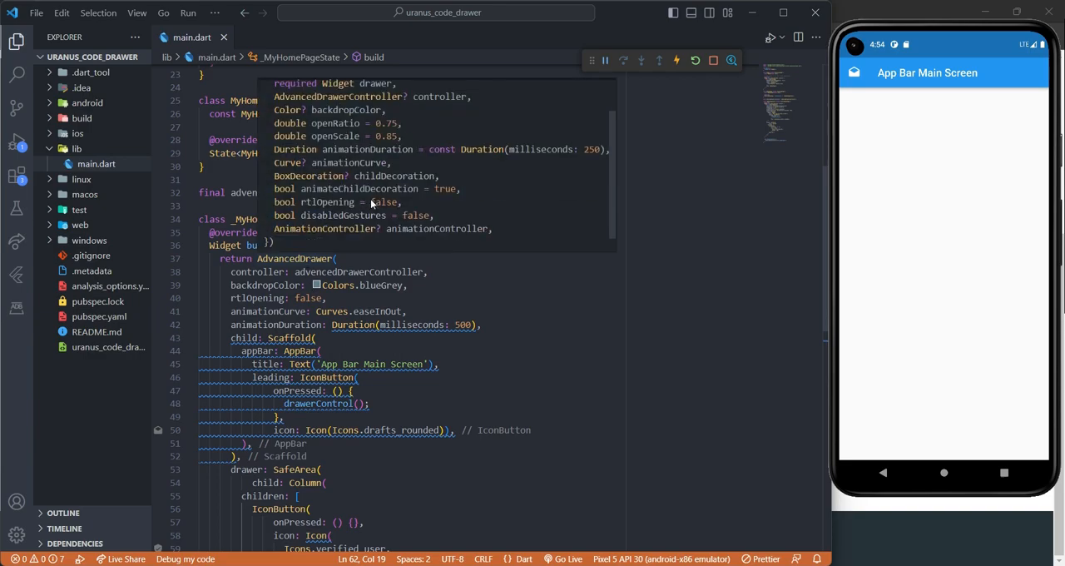
pyautogui.moveTo(402, 234)
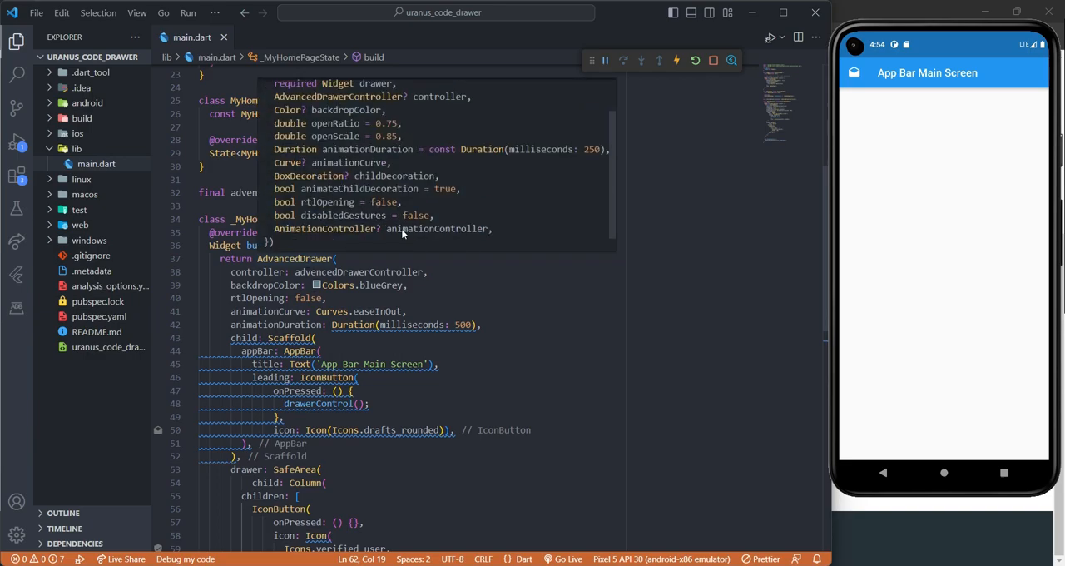
pyautogui.moveTo(369, 201)
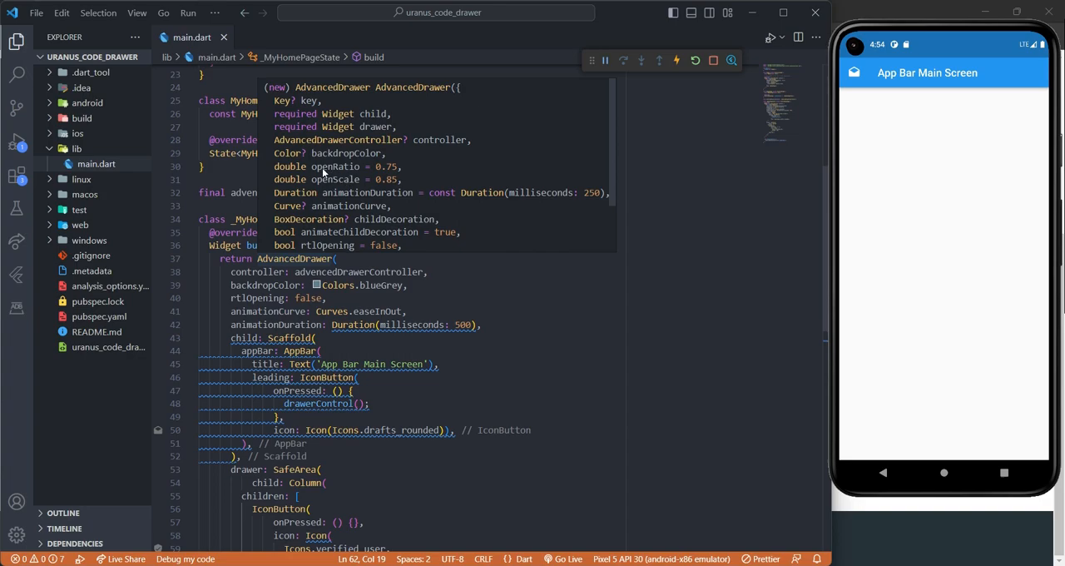
pyautogui.doubleClick(334, 167)
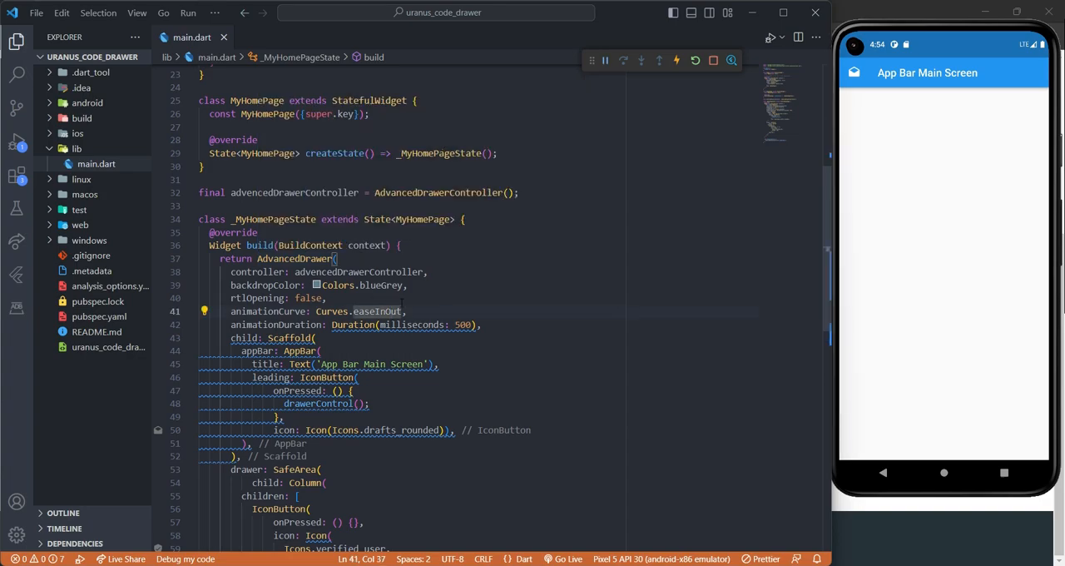
# Step: Set AdvancedDrawer openRatio to 0.25 and test the drawer in the running emulator
pyautogui.write('openRatio :')
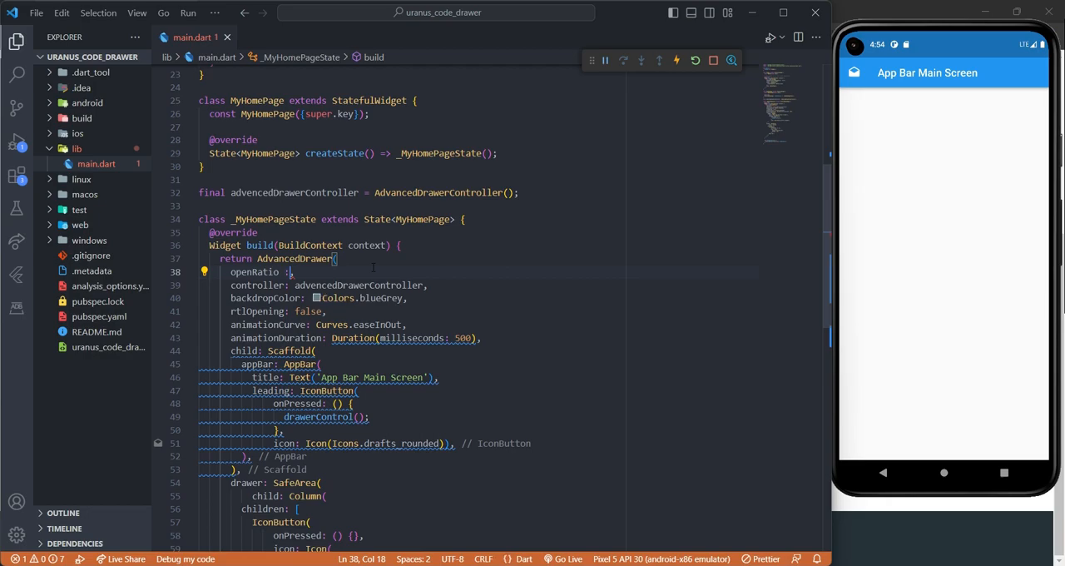
pyautogui.write('0.75,')
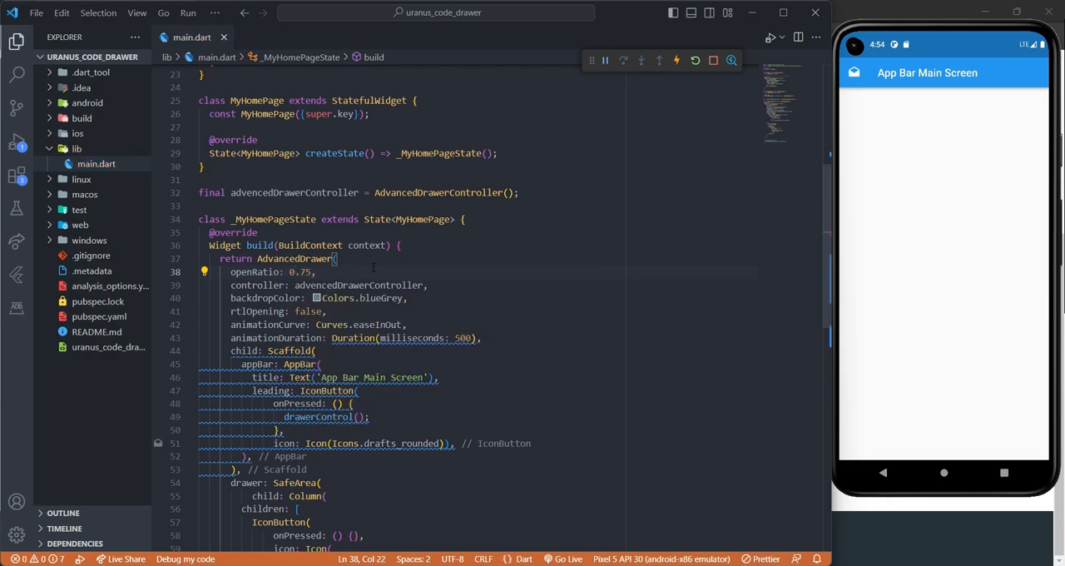
pyautogui.click(854, 72)
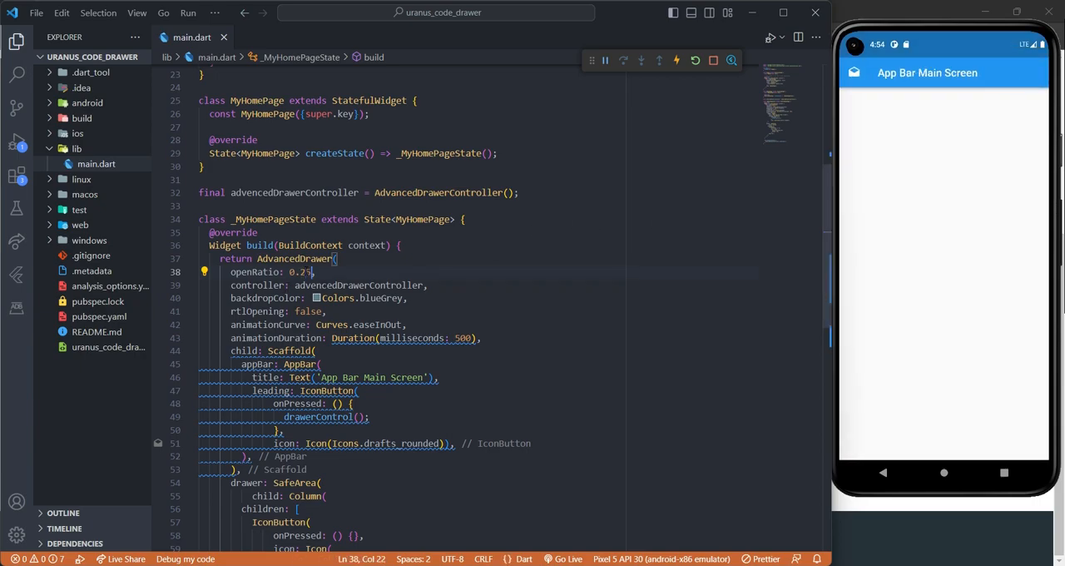
pyautogui.click(854, 73)
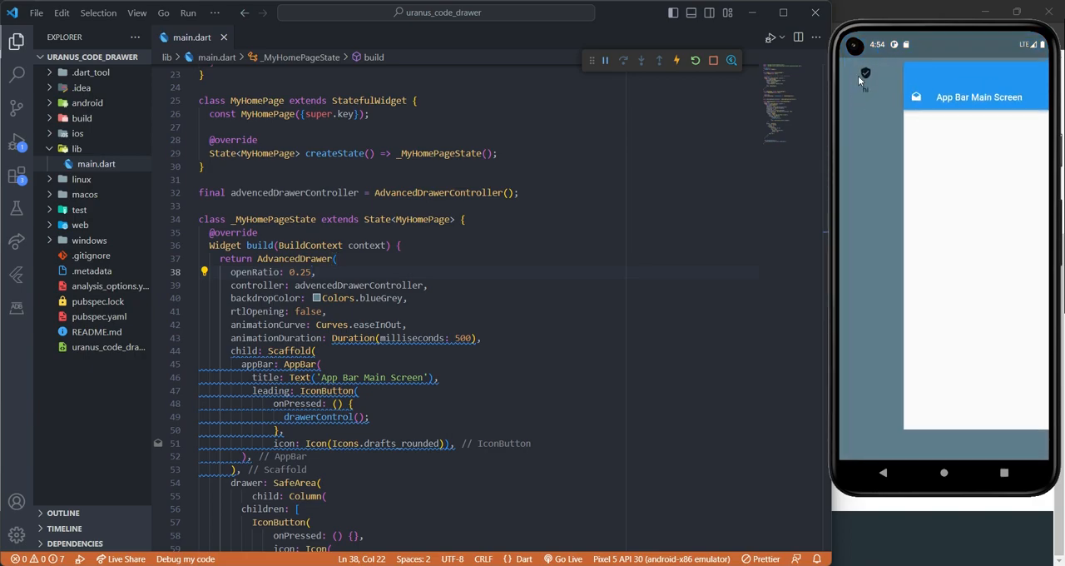